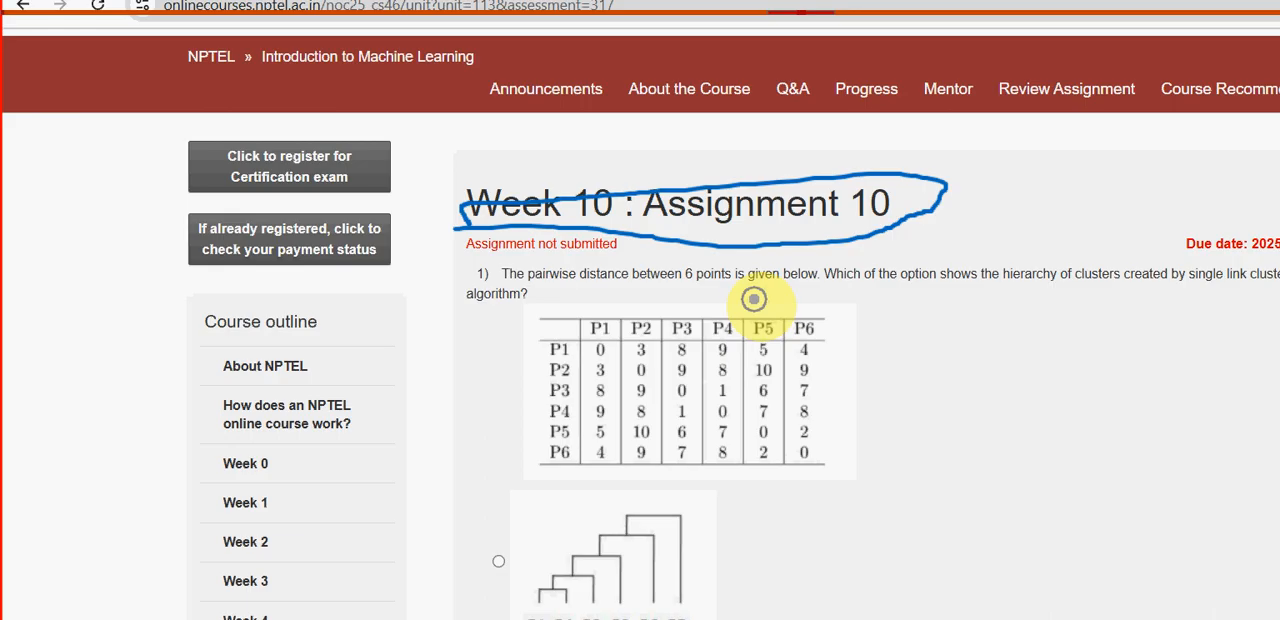
mouse_move(1156, 576)
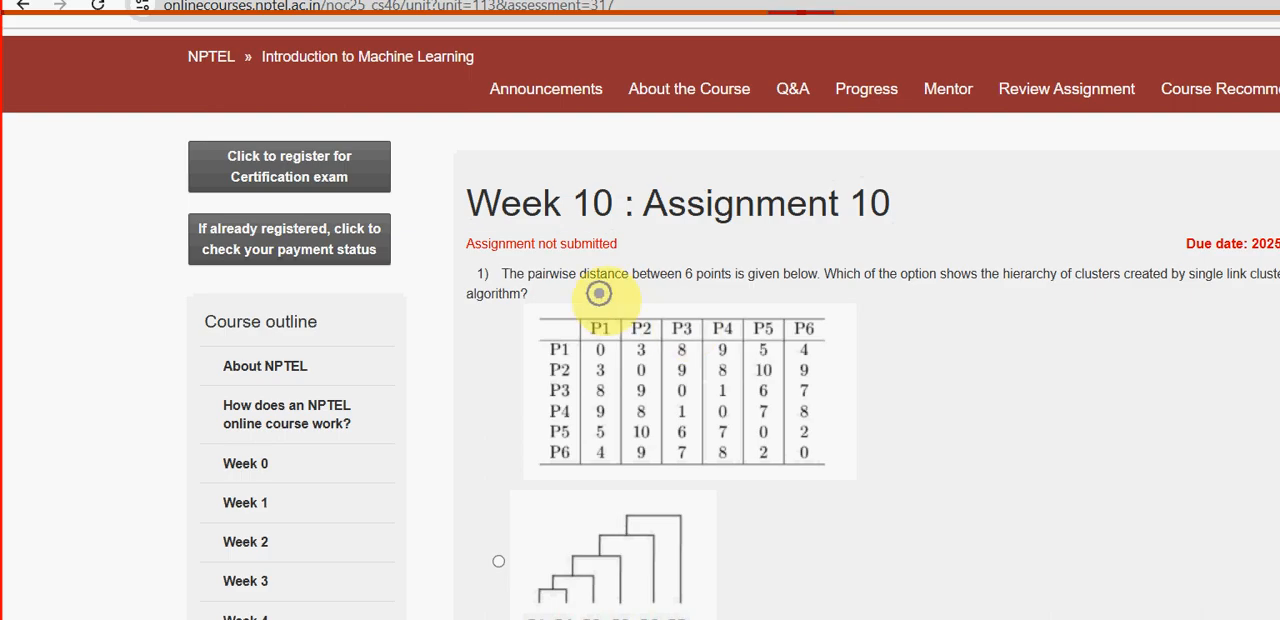
mouse_move(390, 208)
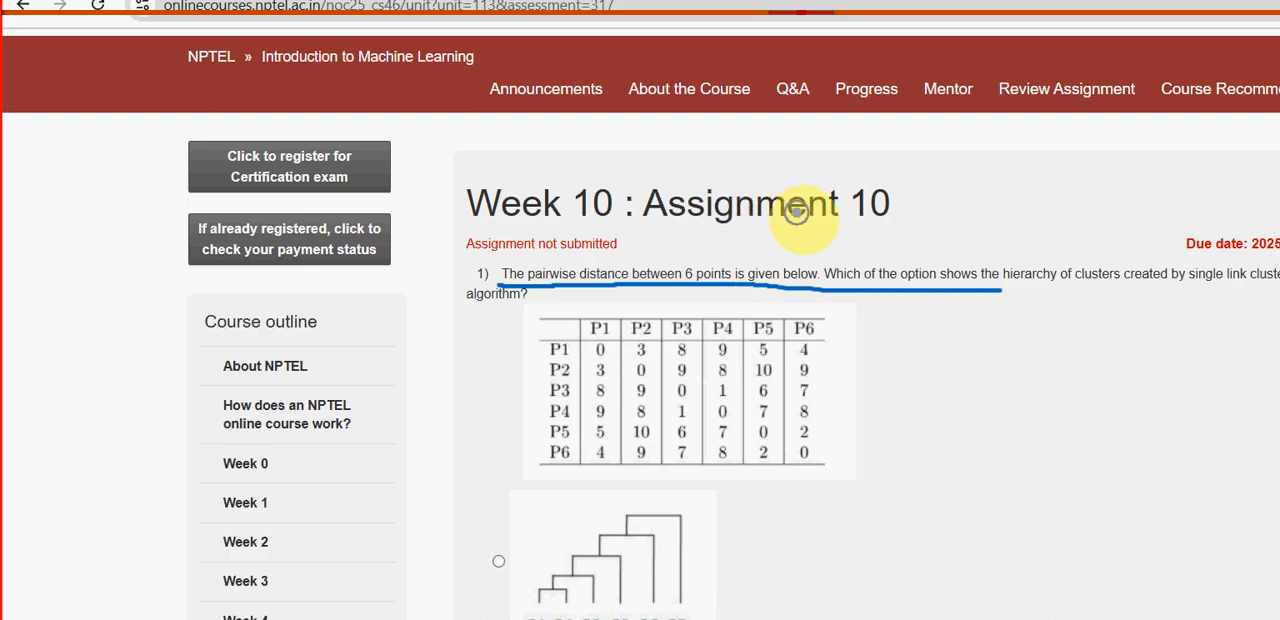
mouse_move(1084, 212)
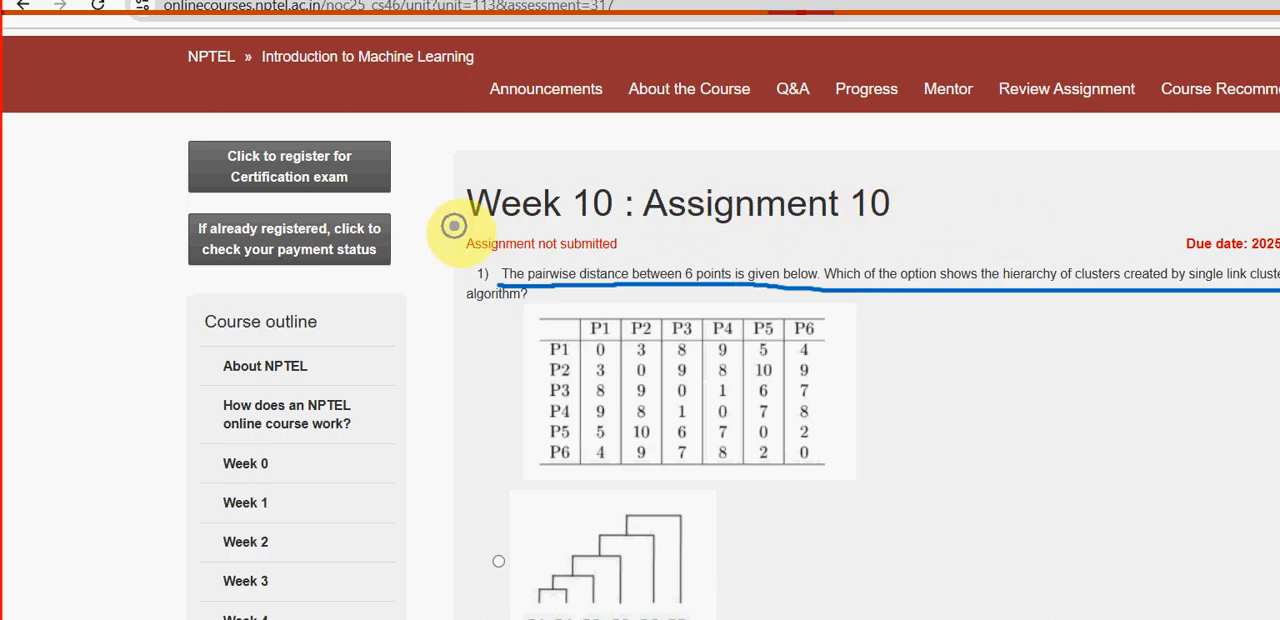
mouse_move(400, 224)
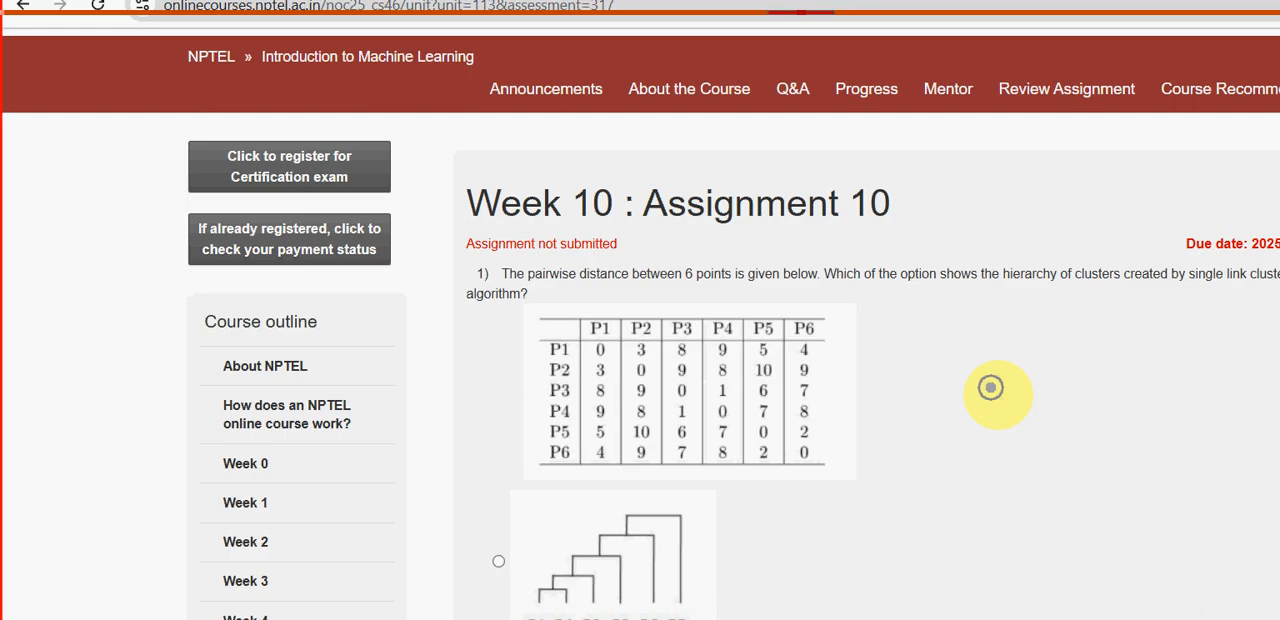
Choose the second dendrogram (P3 P4 P5 P6 P1 P2) as the answer to question 1
scroll(down, 3)
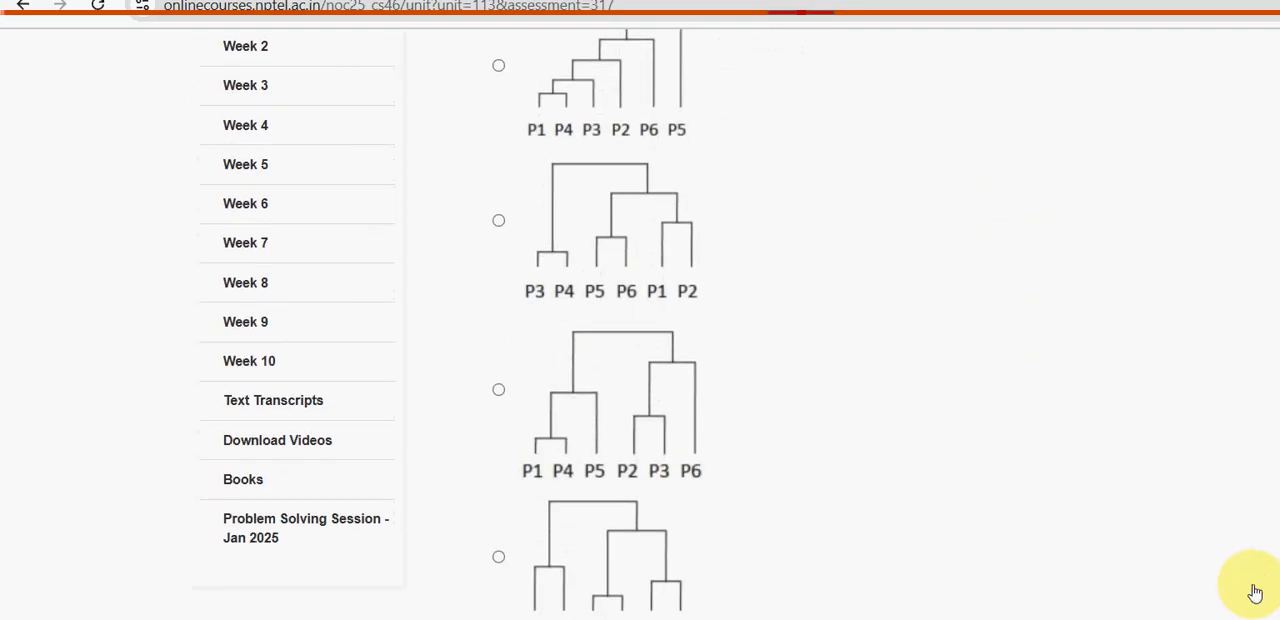
click(500, 64)
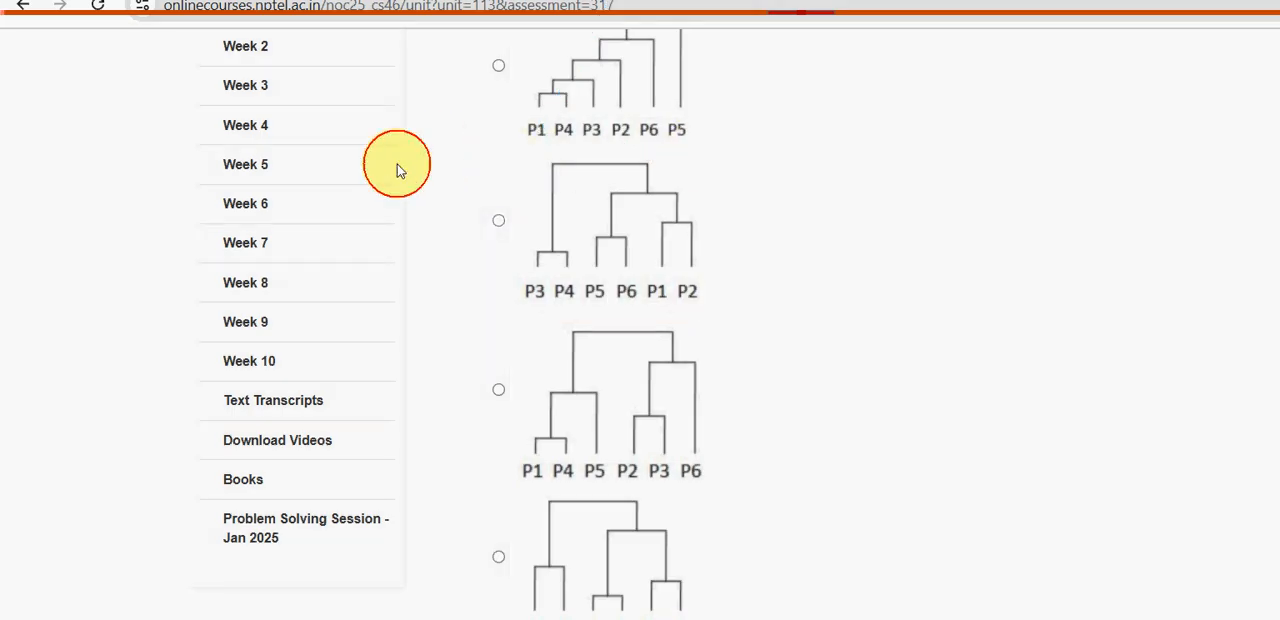
click(500, 220)
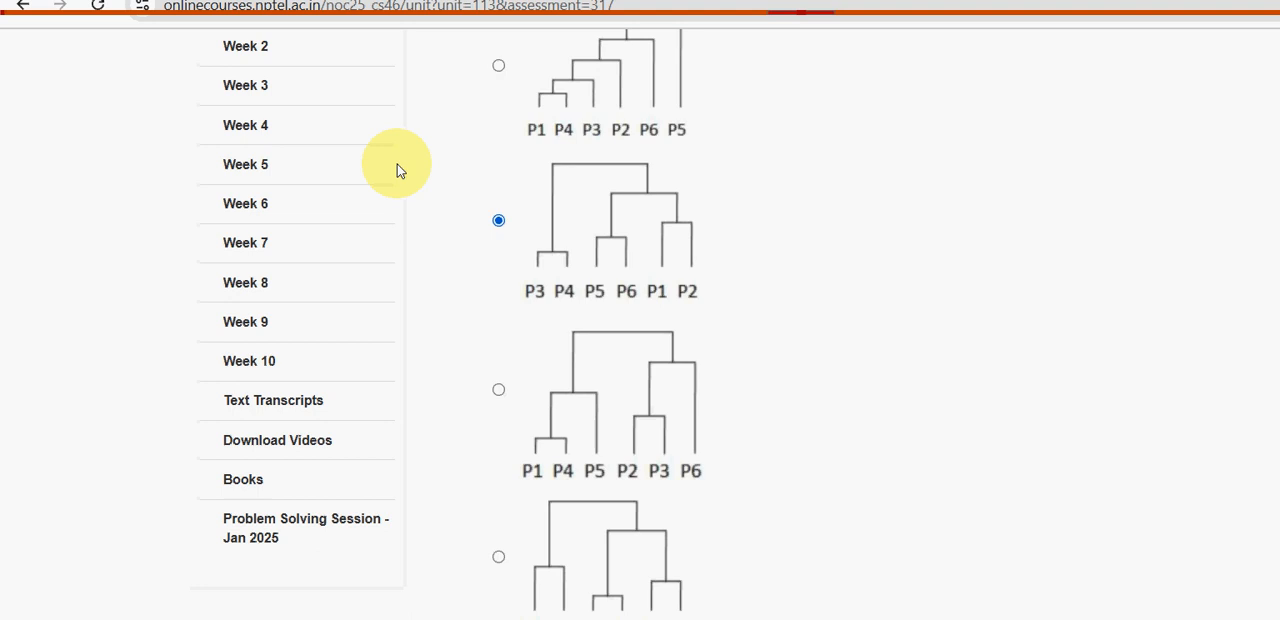
mouse_move(730, 184)
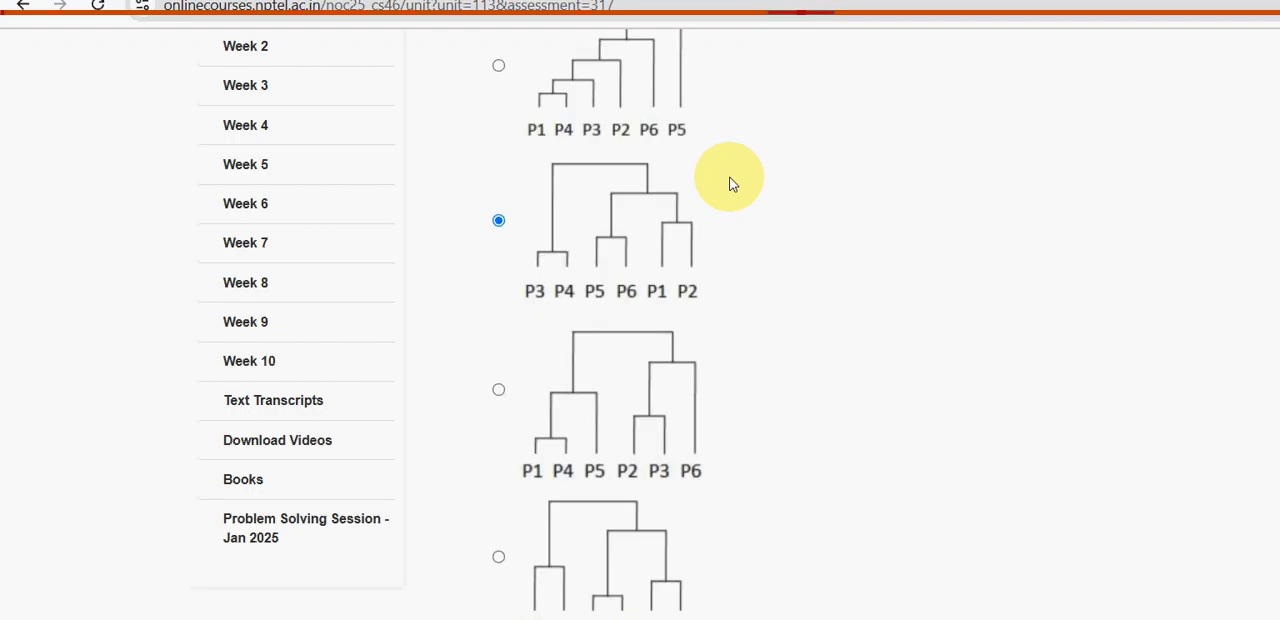
scroll(down, 3)
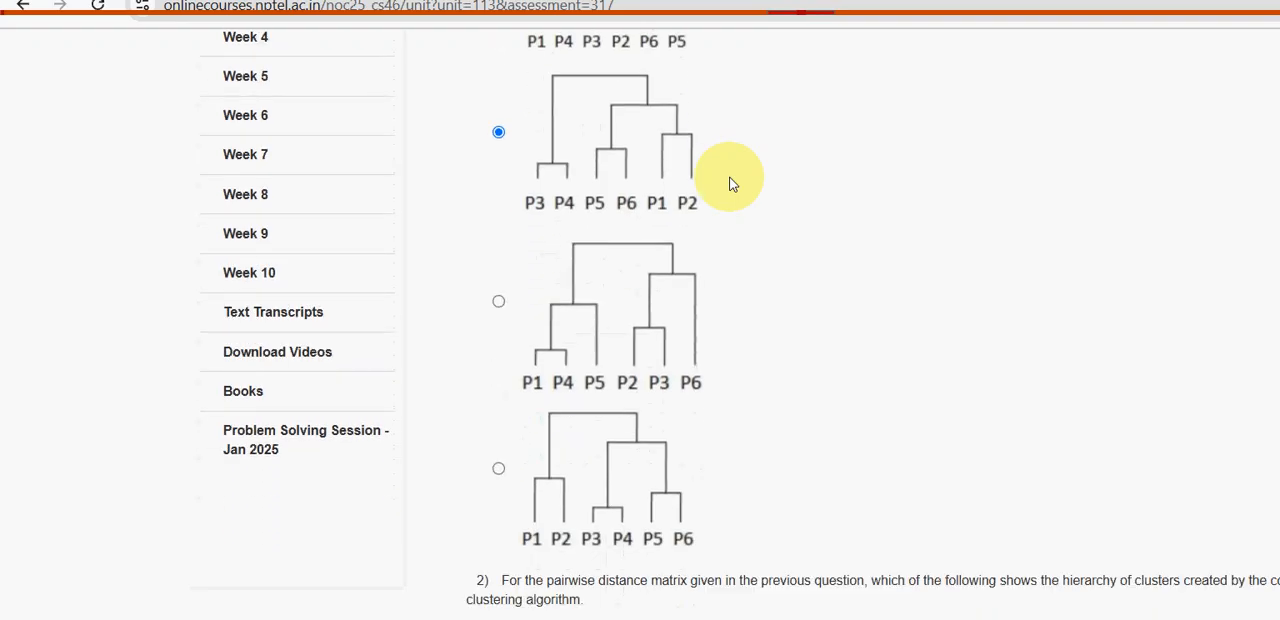
scroll(down, 3)
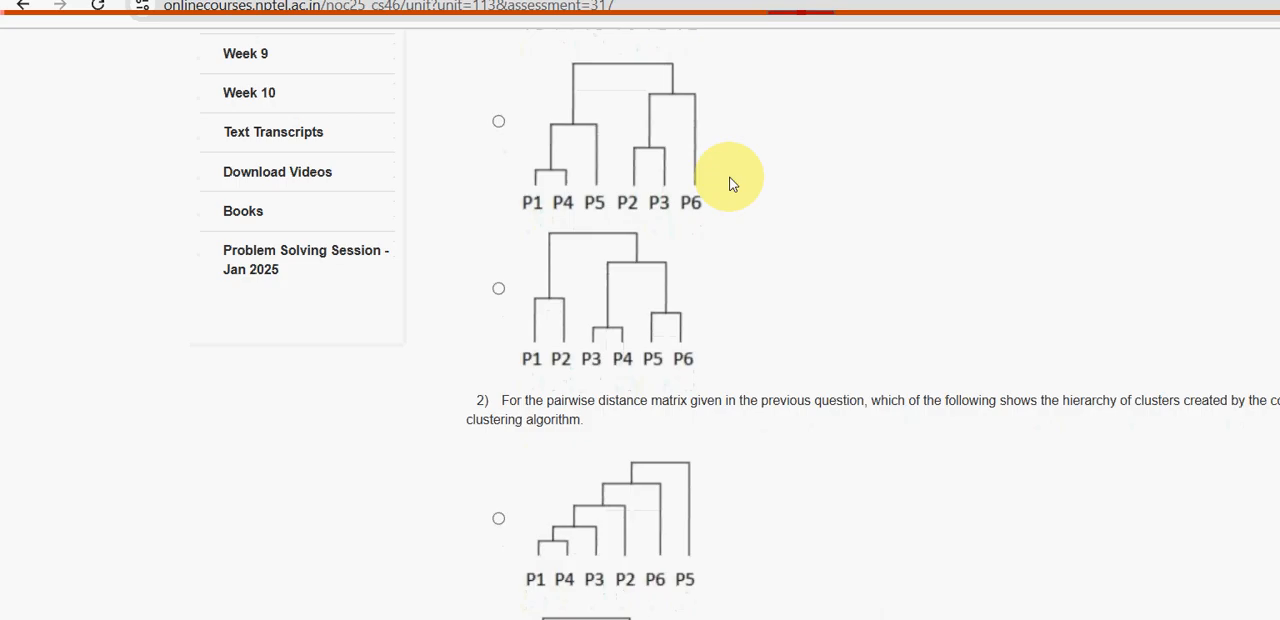
scroll(down, 3)
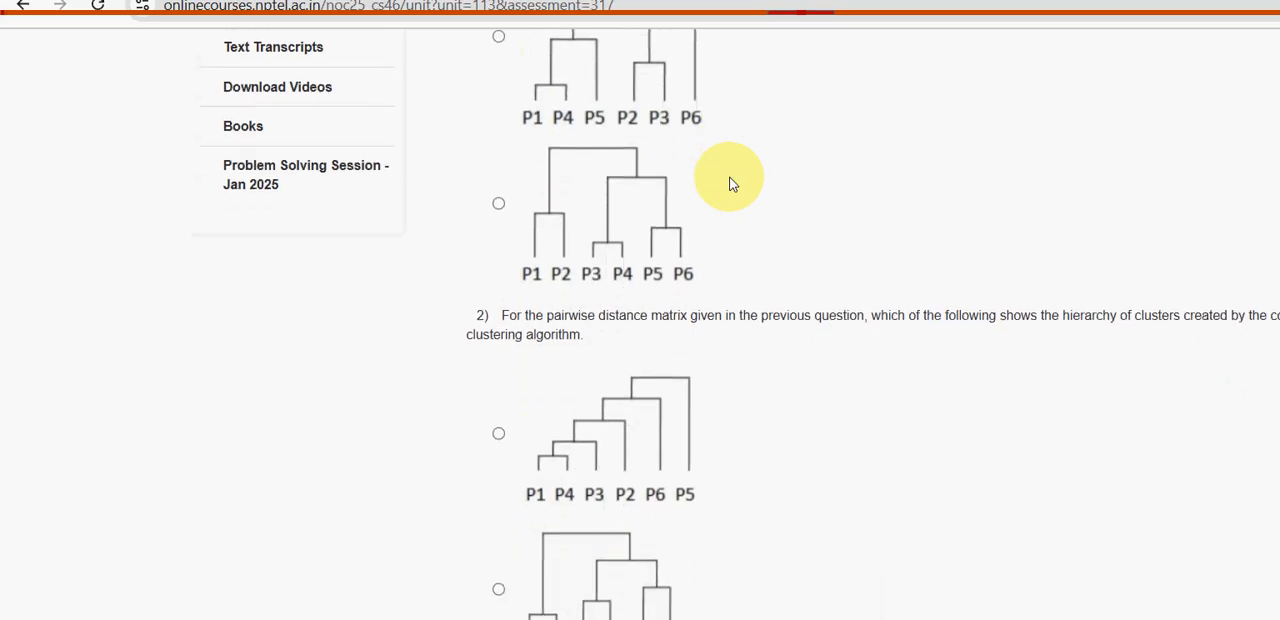
scroll(down, 3)
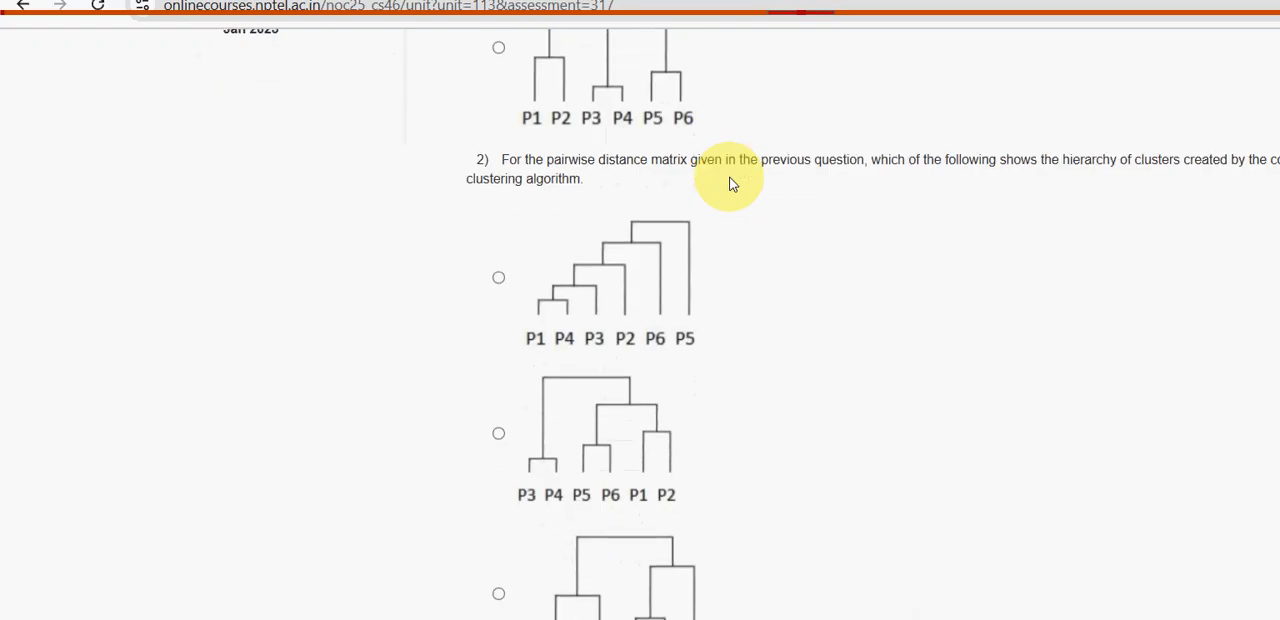
scroll(down, 3)
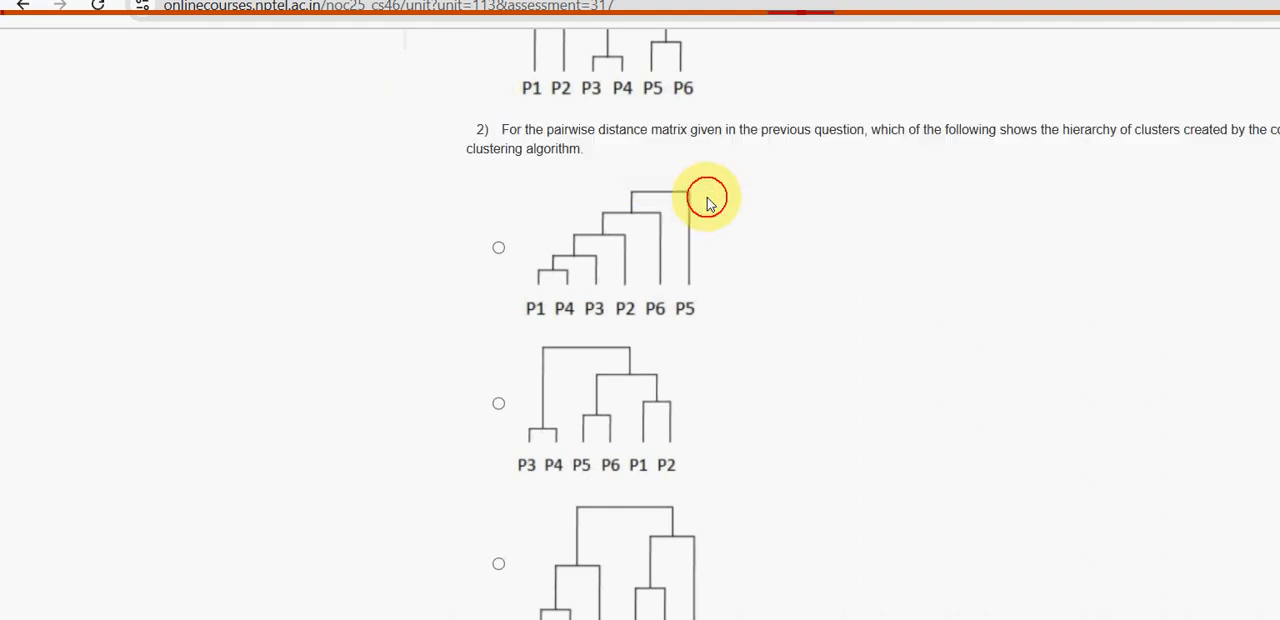
scroll(down, 3)
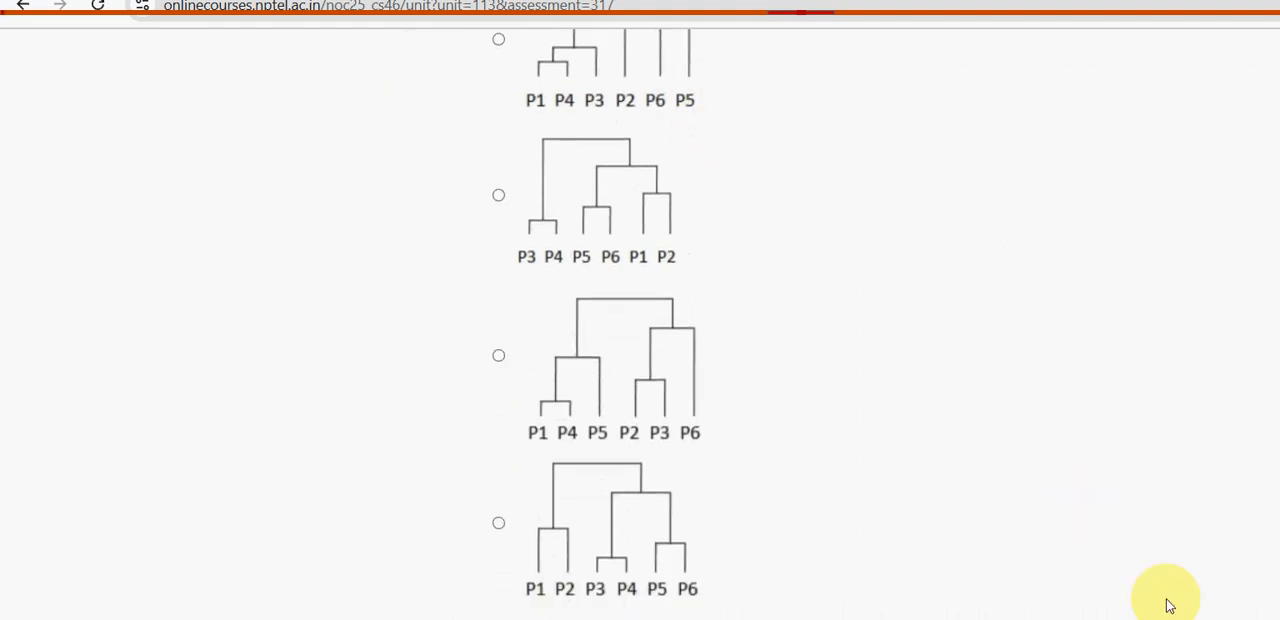
click(592, 164)
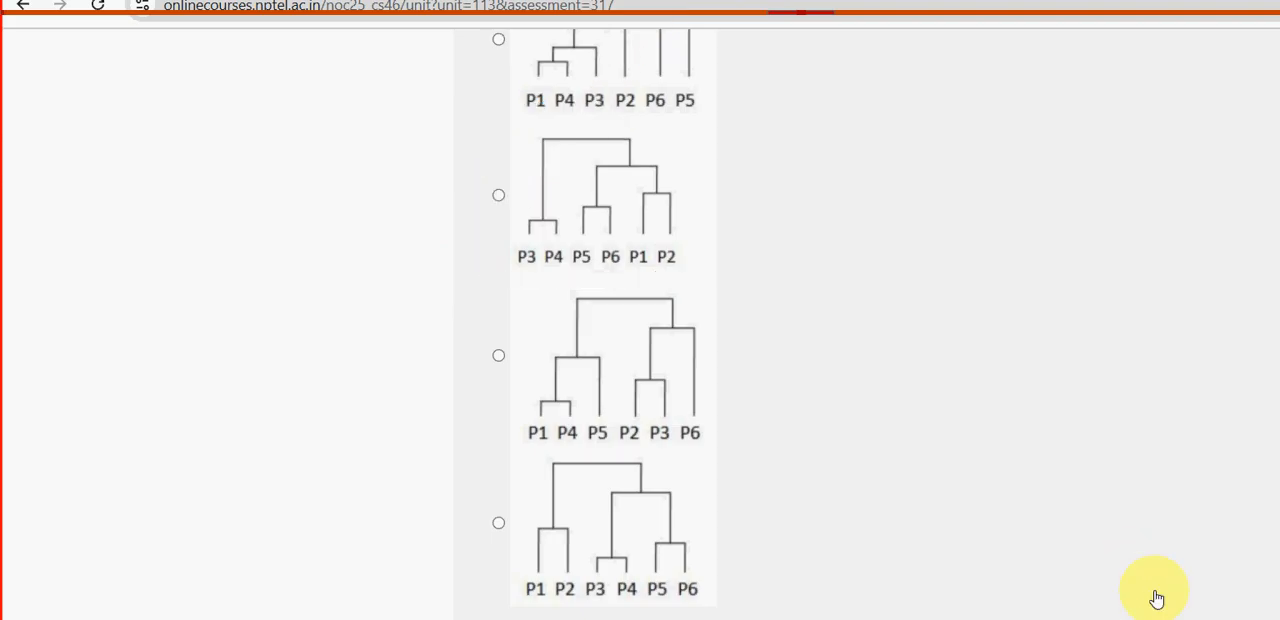
click(500, 194)
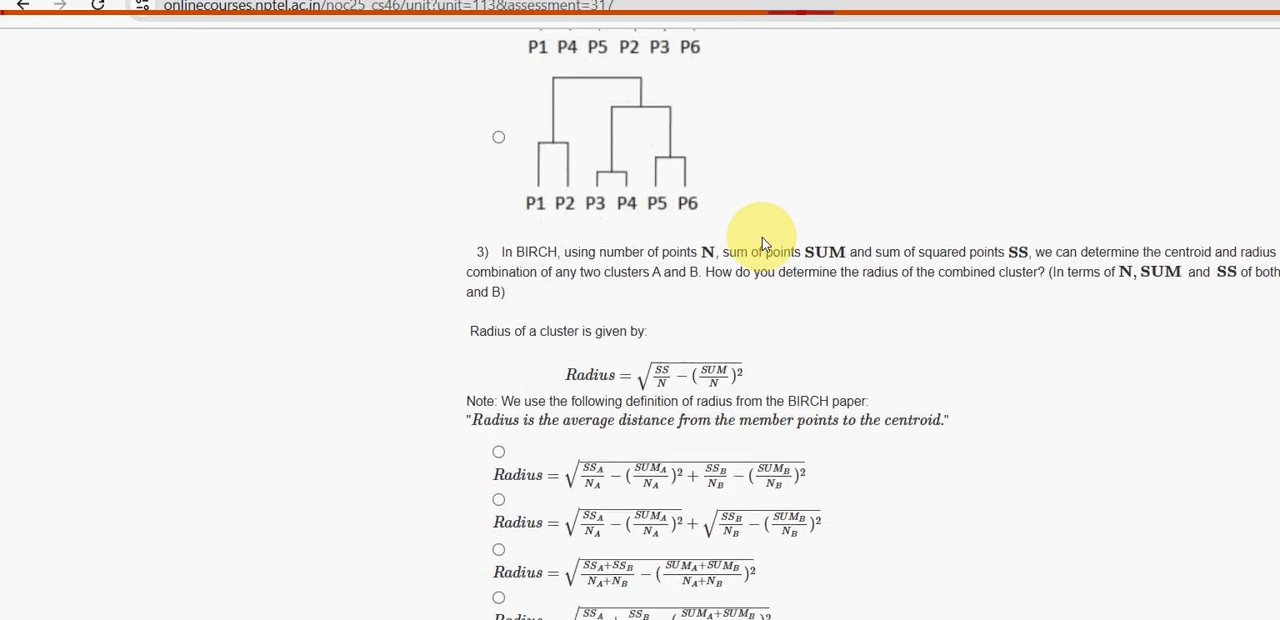
Choose the third radius formula, combining SS and SUM over N_A+N_B, for question 3
scroll(down, 3)
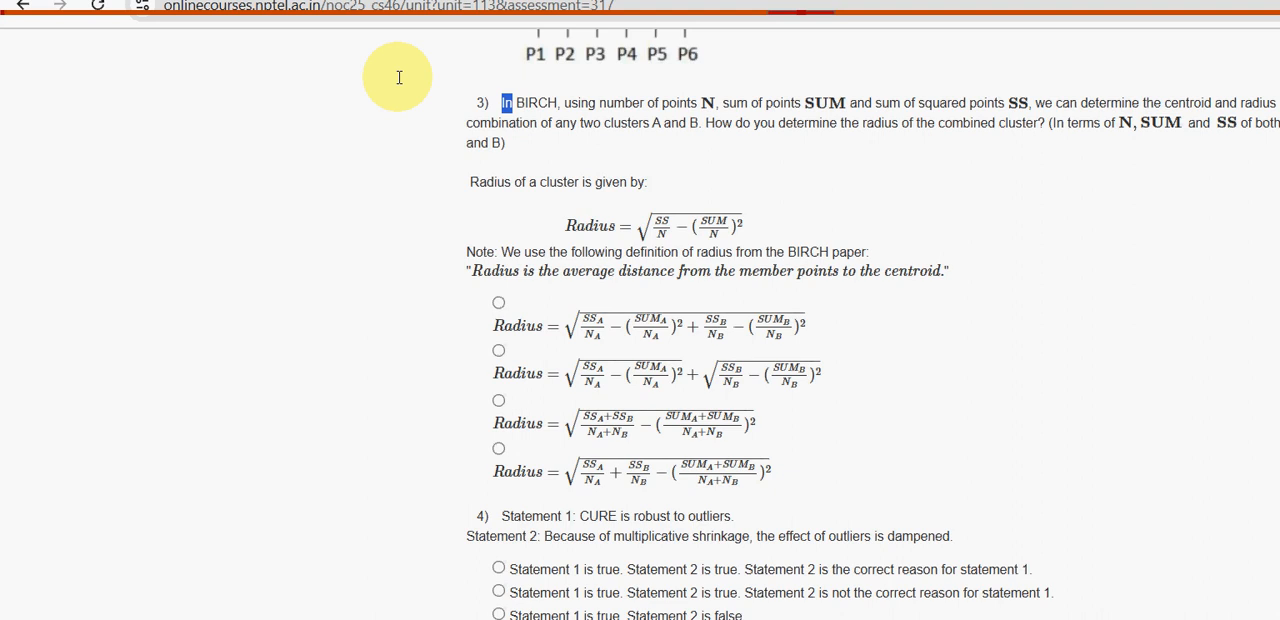
drag(504, 104, 536, 122)
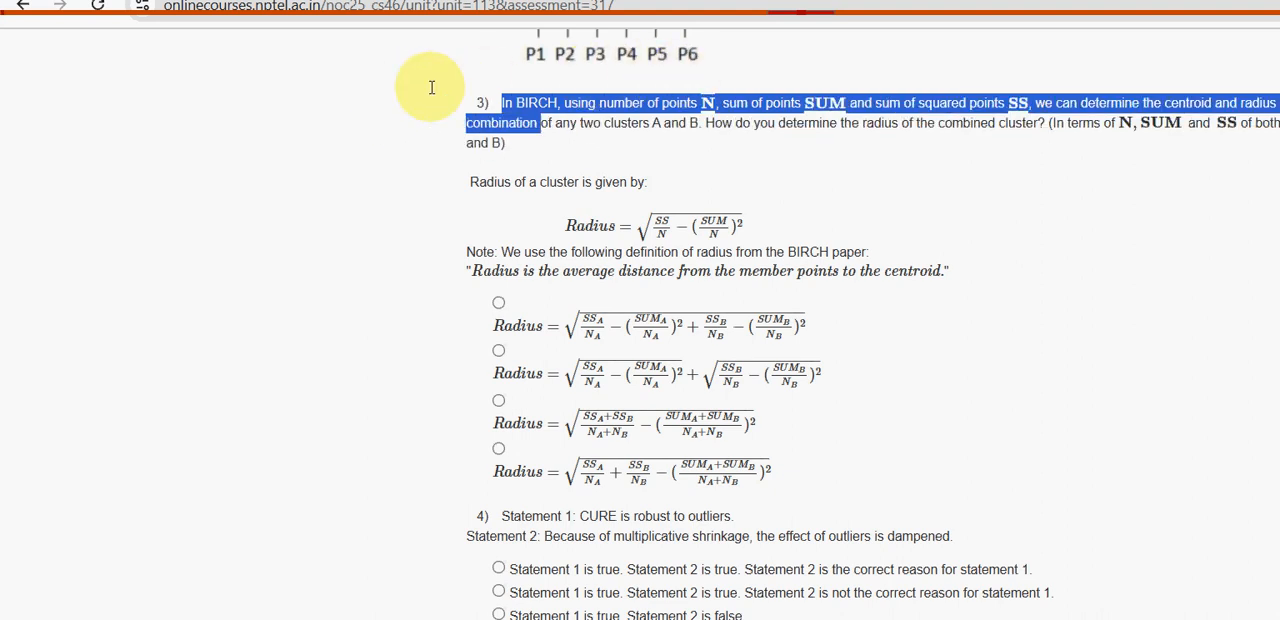
click(504, 108)
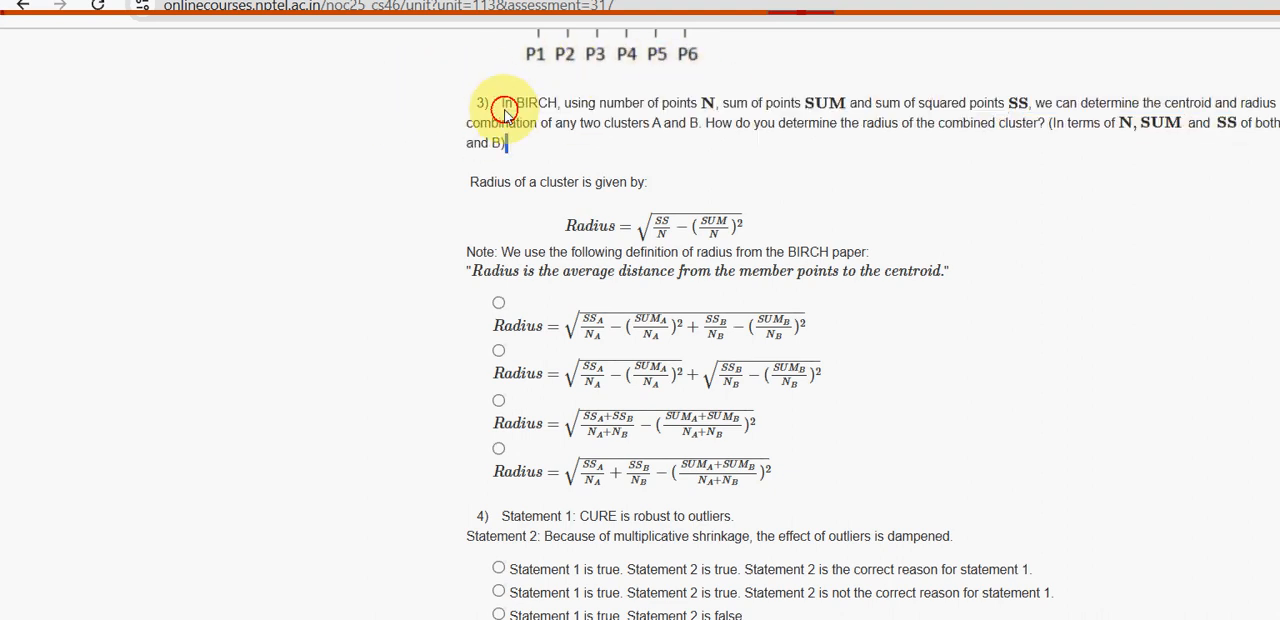
double_click(740, 122)
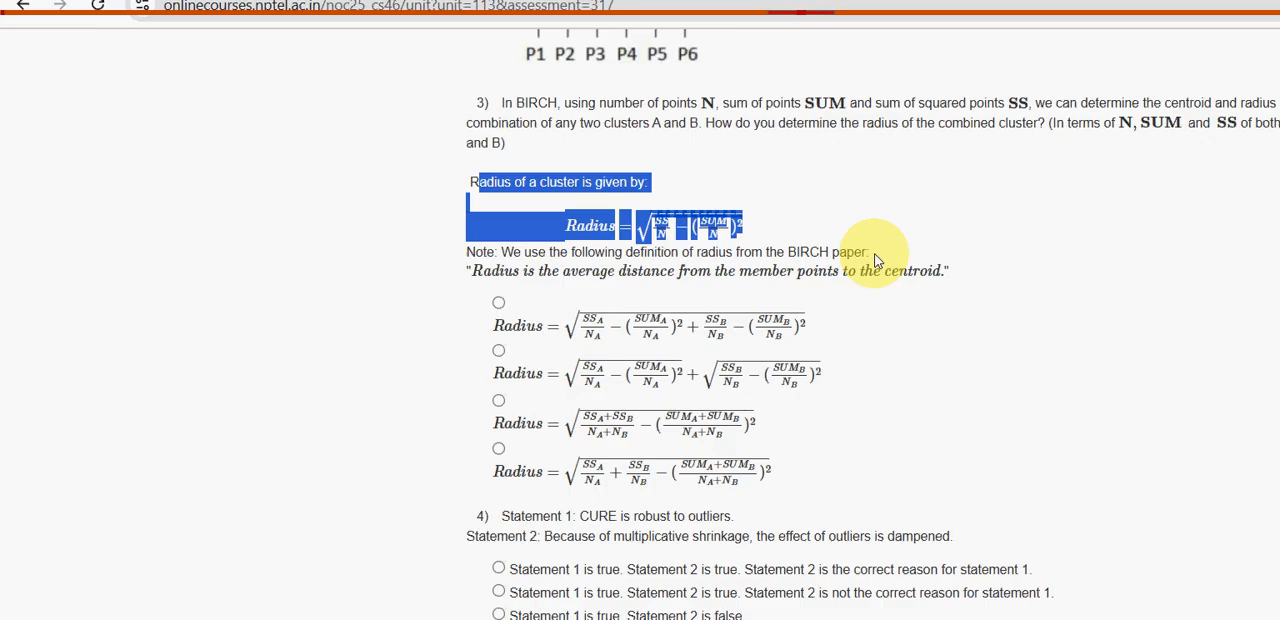
click(876, 252)
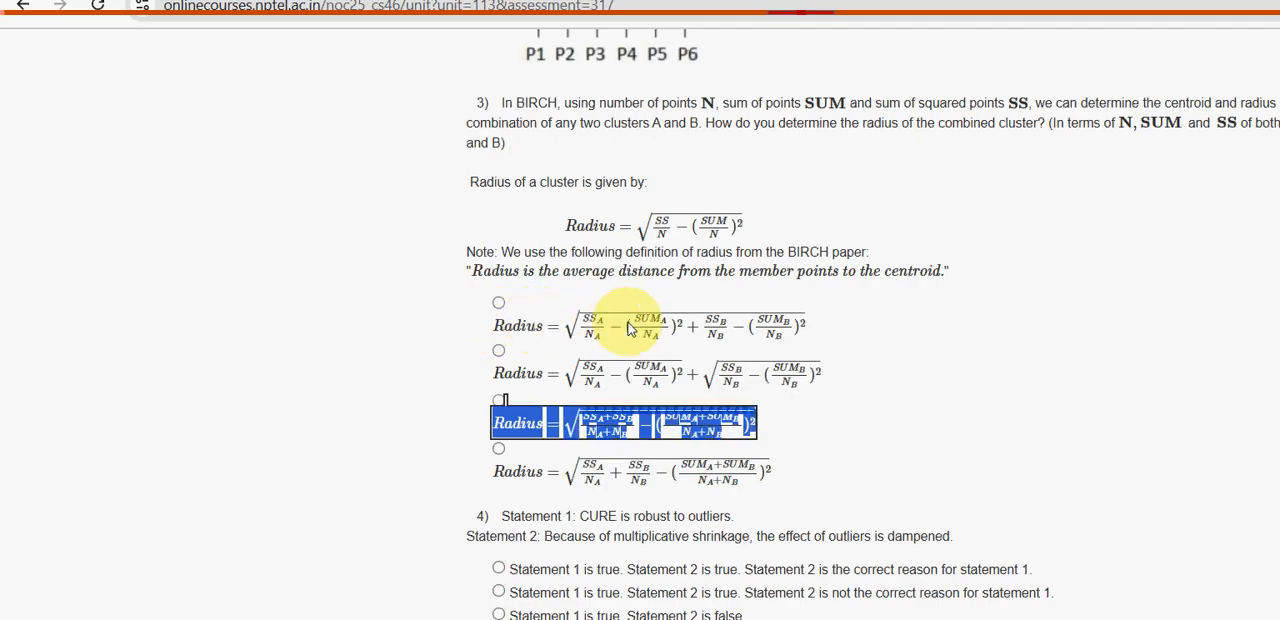
click(498, 400)
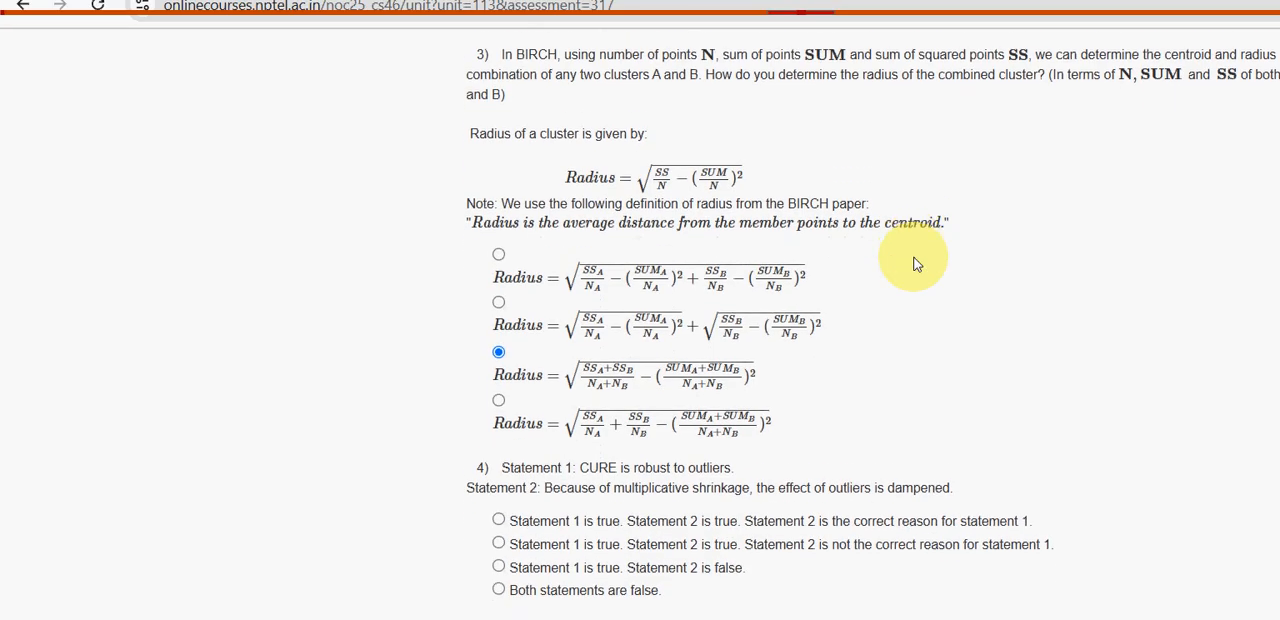
Choose 'both statements true, Statement 2 is the correct reason' for the CURE outlier question 4
scroll(down, 3)
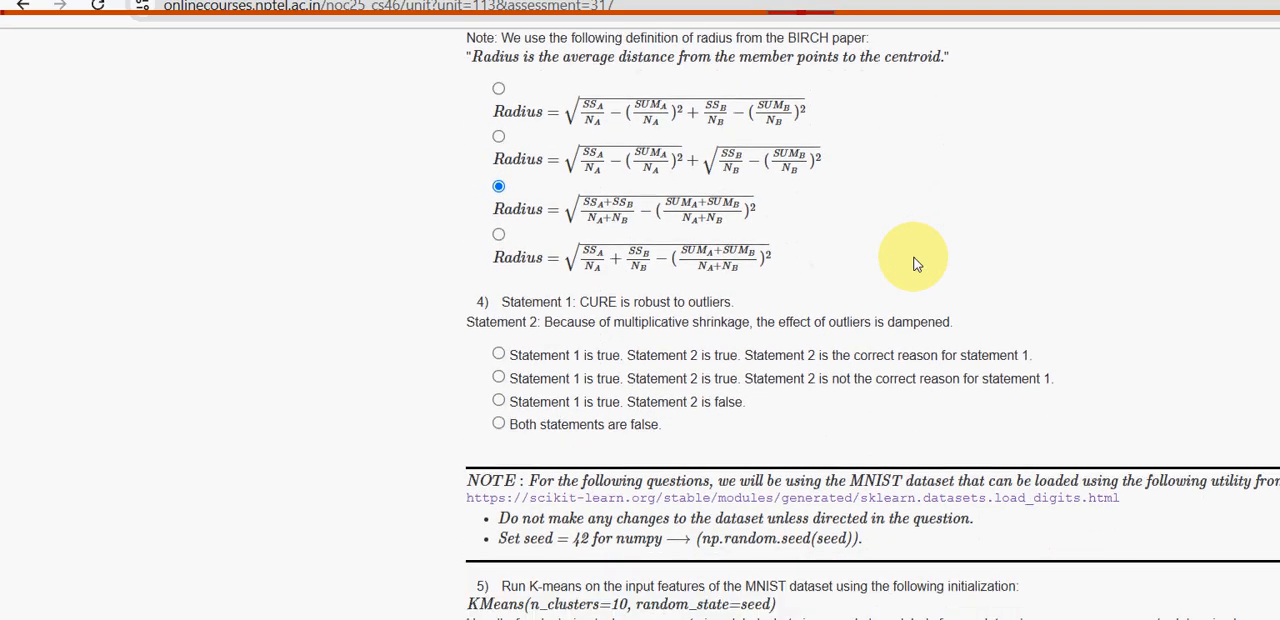
scroll(down, 3)
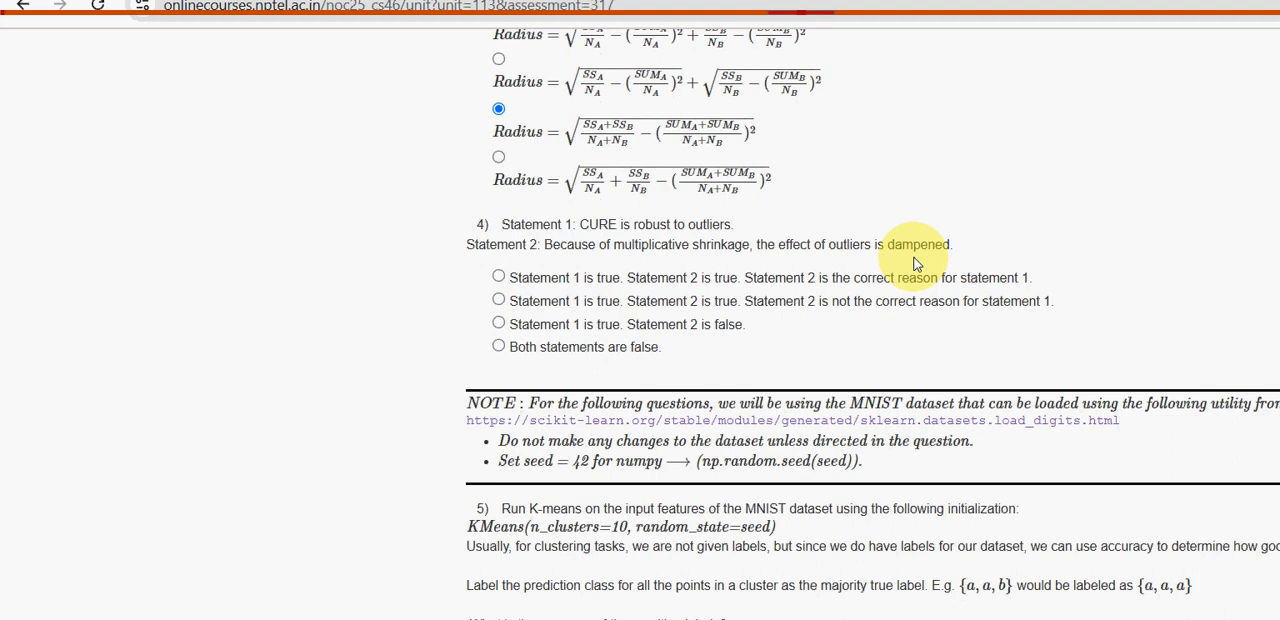
scroll(down, 3)
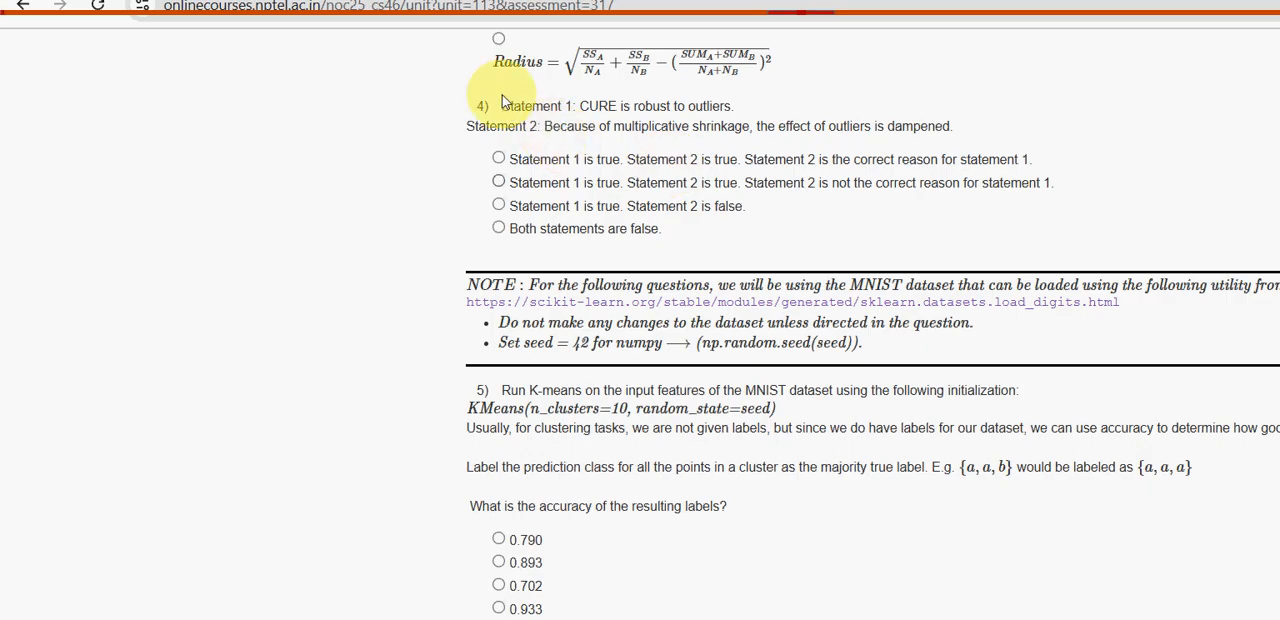
double_click(598, 106)
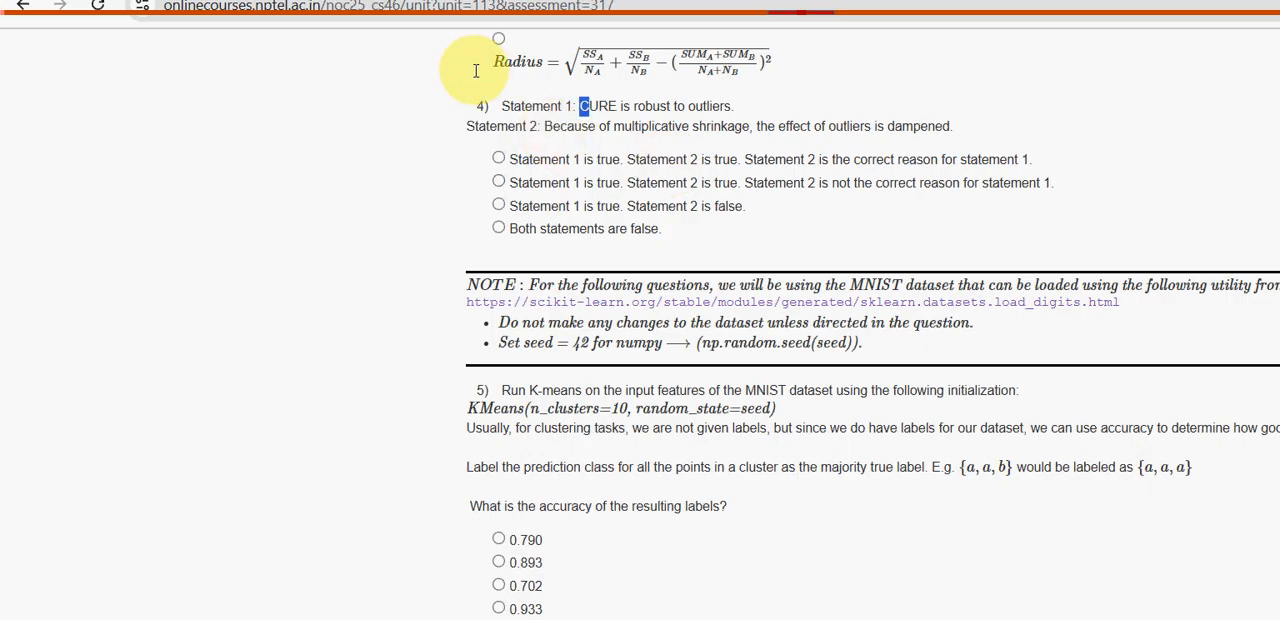
drag(584, 106, 732, 106)
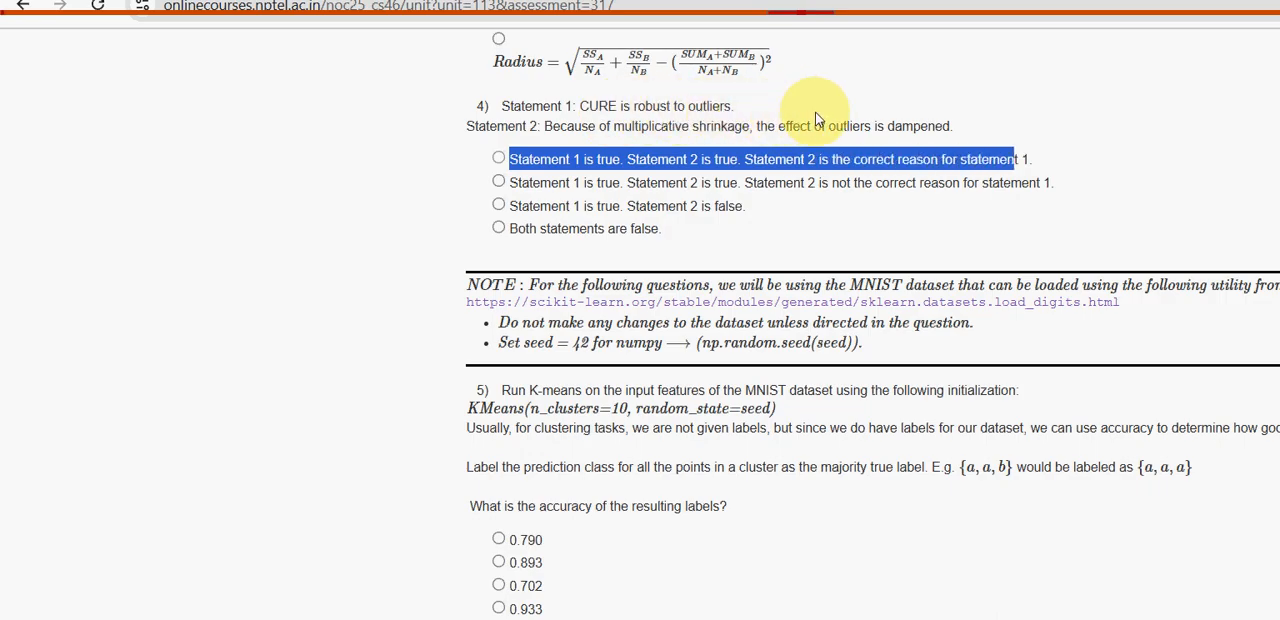
mouse_move(404, 112)
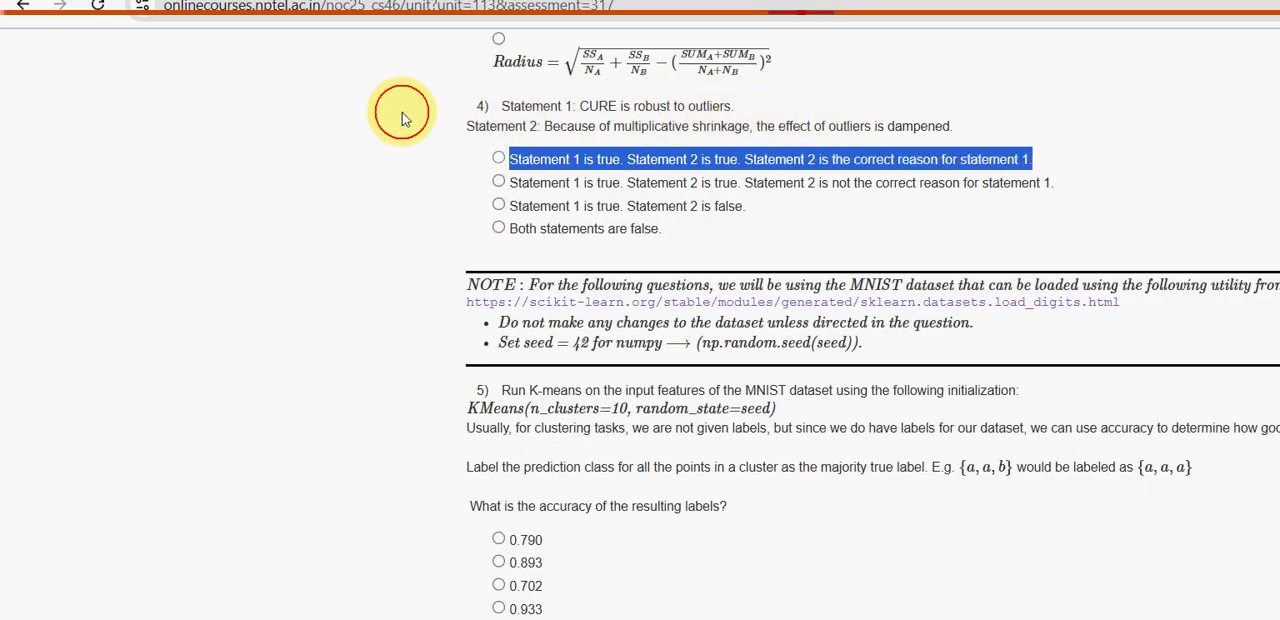
click(500, 160)
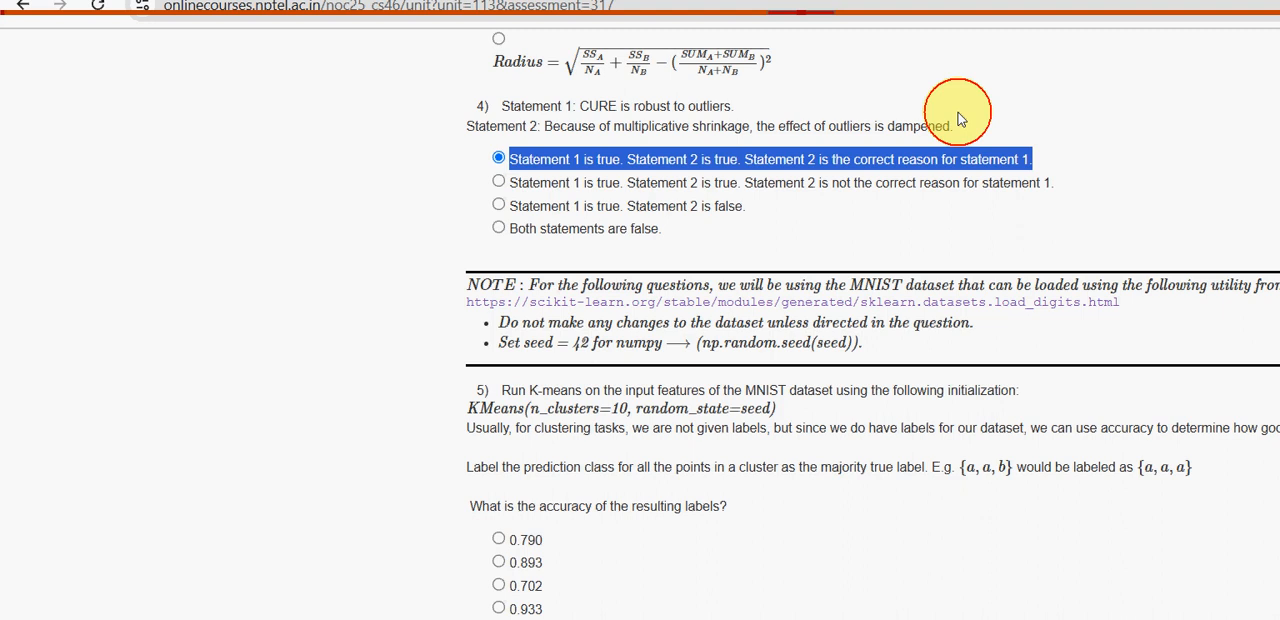
scroll(down, 3)
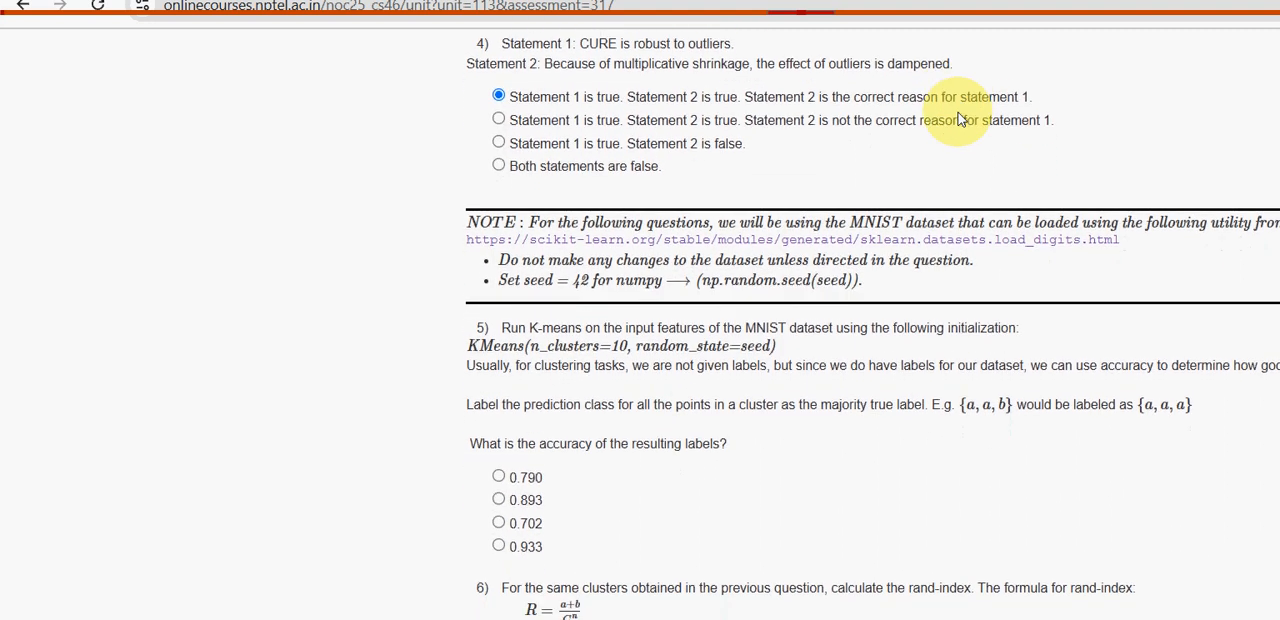
Read question 5 on K-means labelling of the MNIST dataset, highlighting its key sentences
scroll(down, 3)
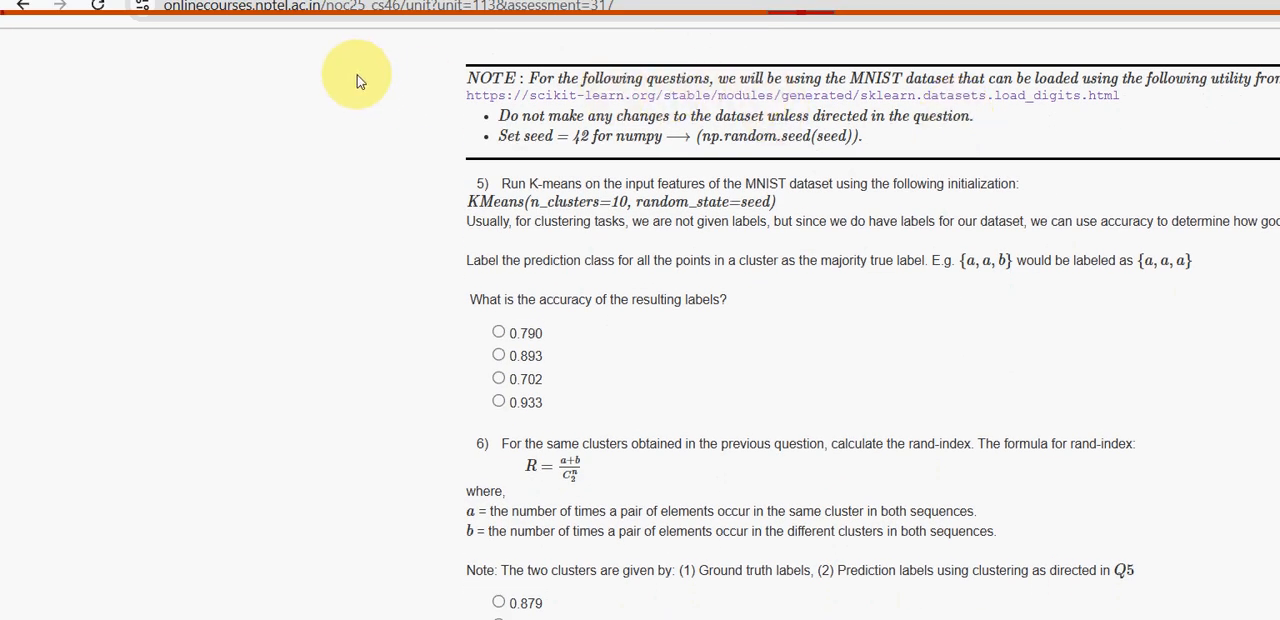
drag(788, 78, 1018, 96)
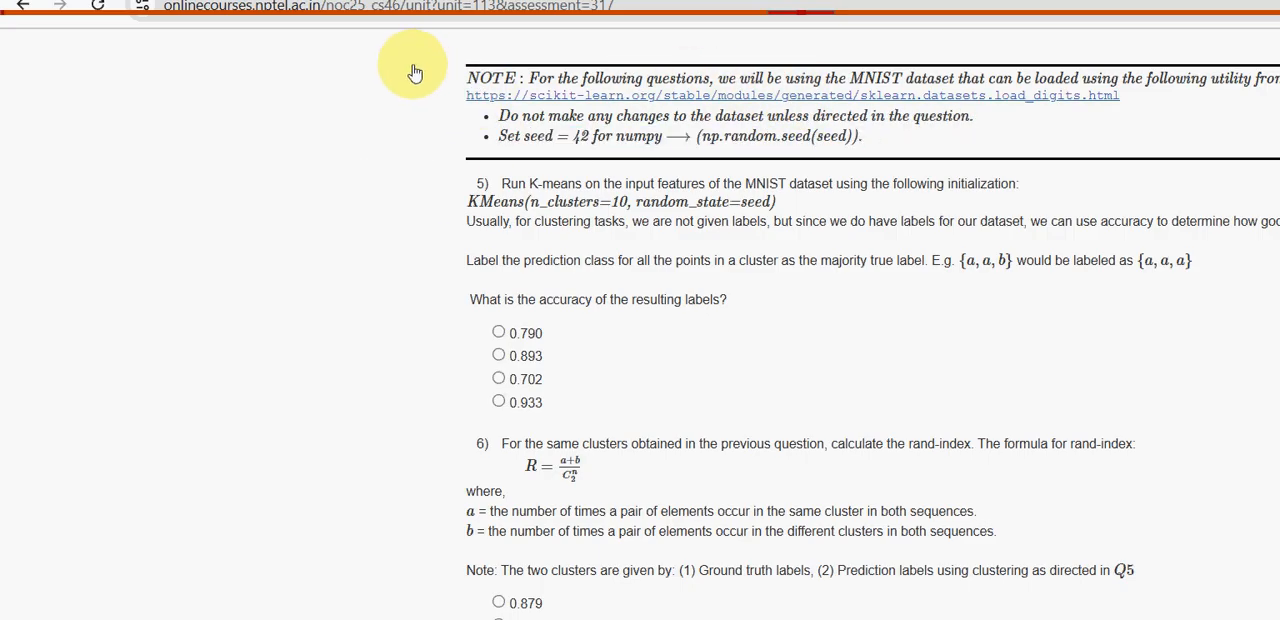
scroll(down, 3)
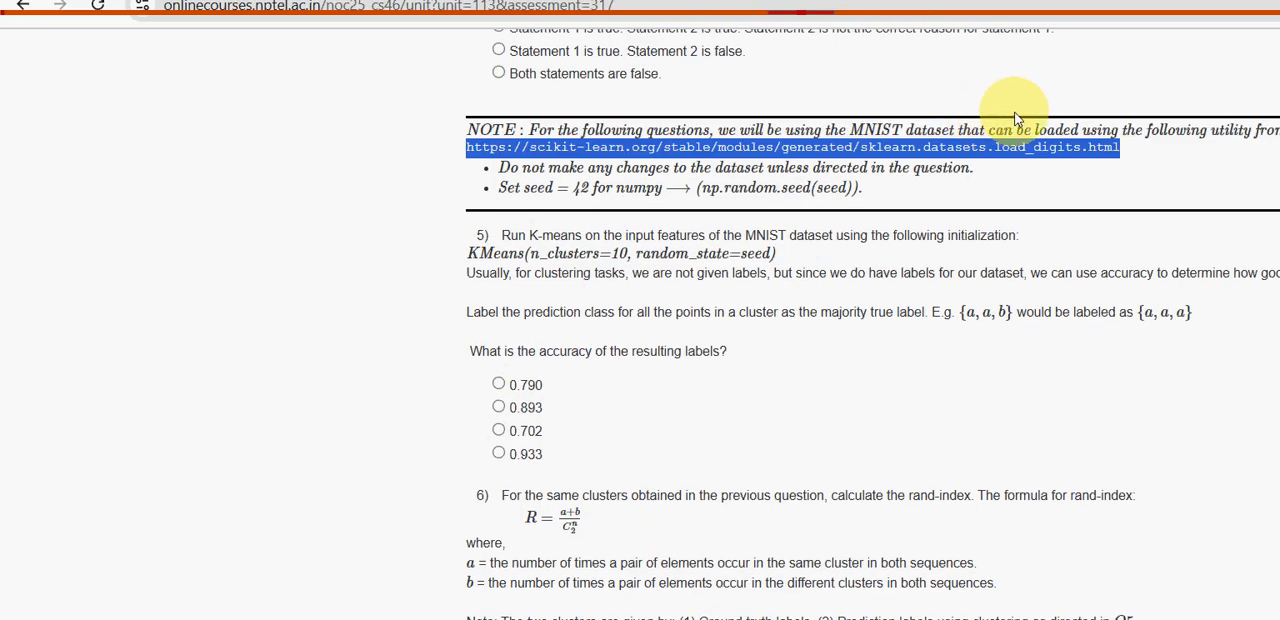
scroll(down, 3)
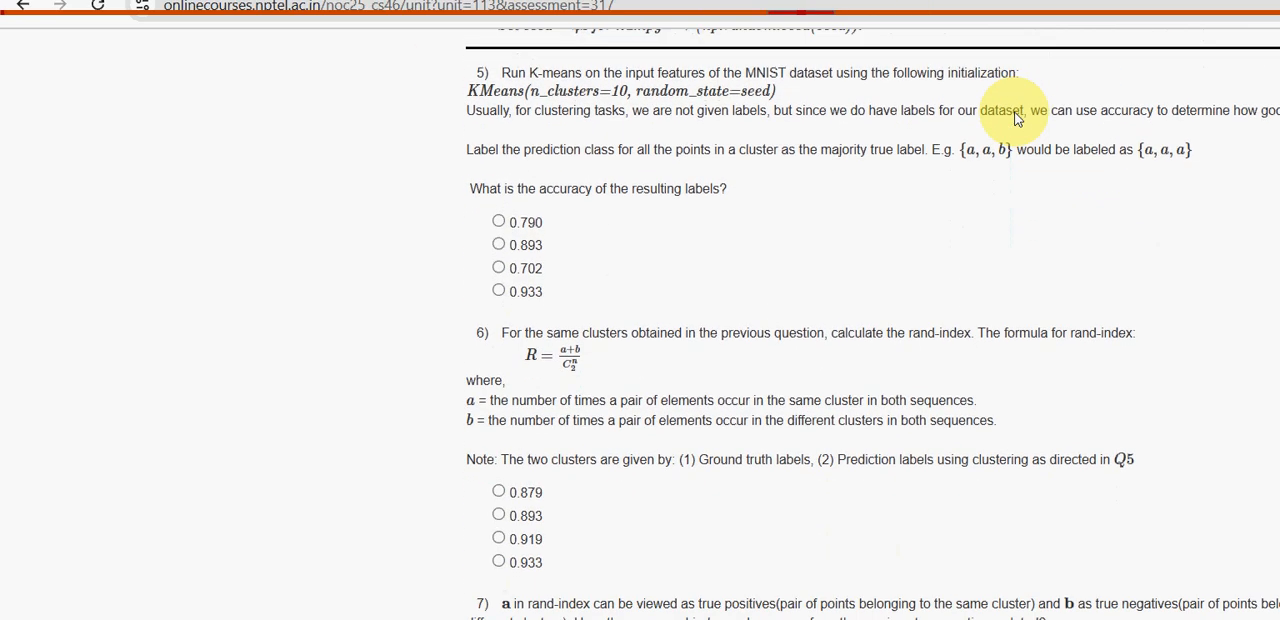
mouse_move(404, 48)
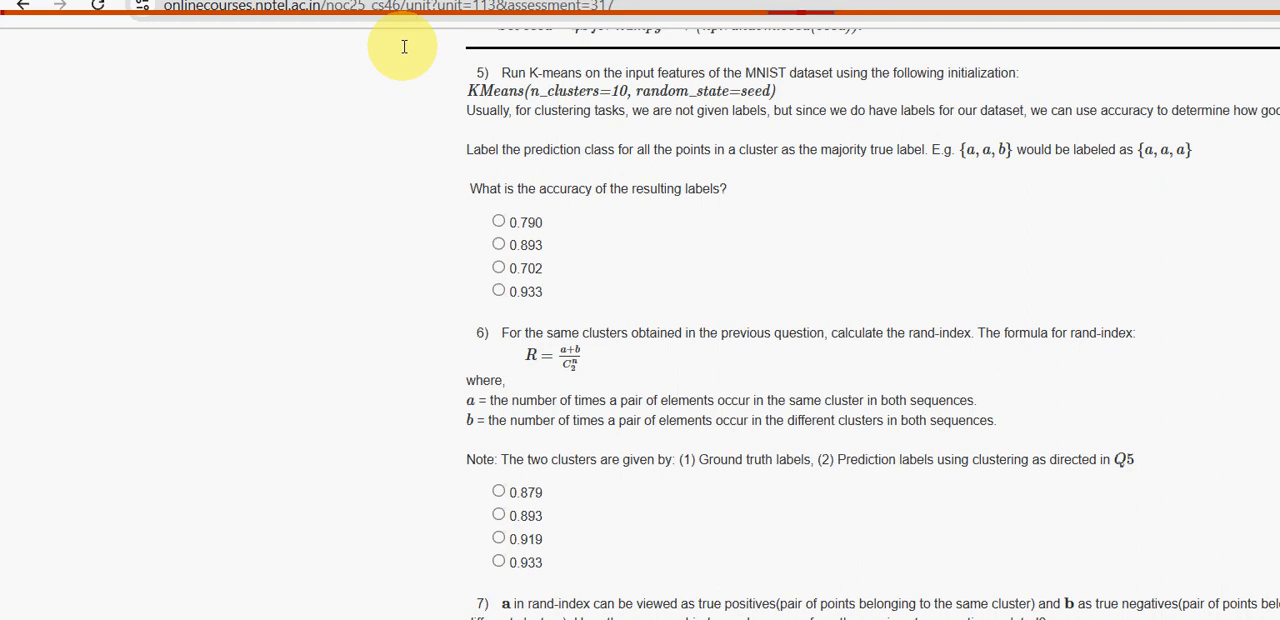
drag(500, 72, 690, 72)
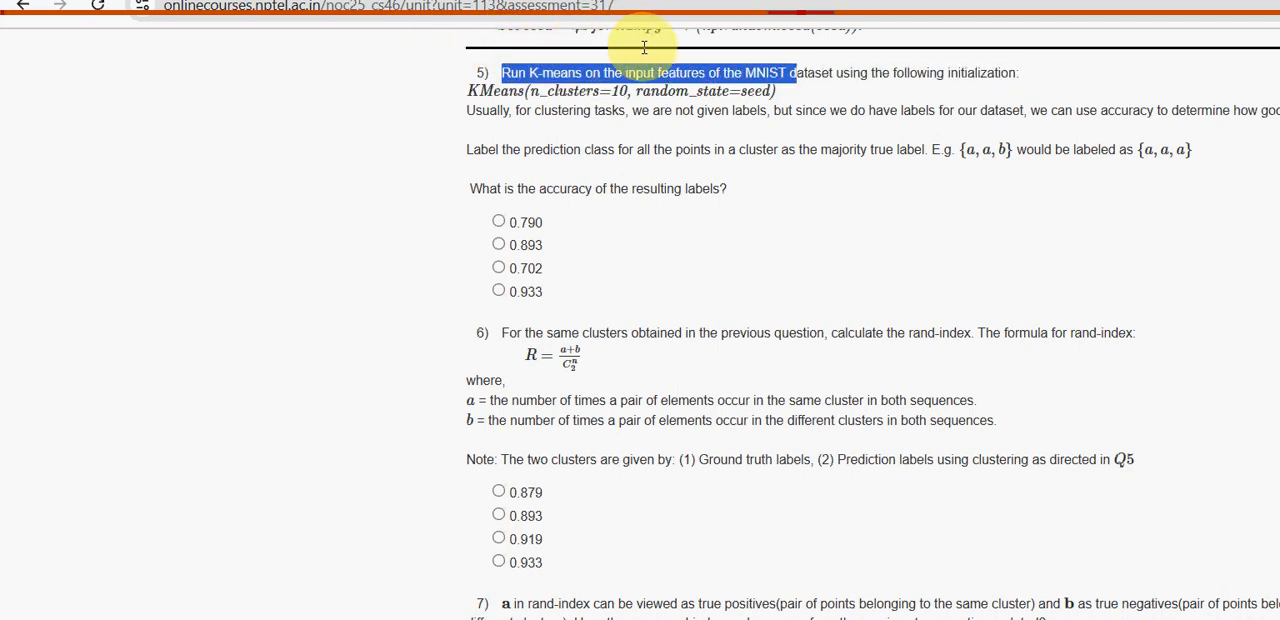
drag(644, 72, 1020, 72)
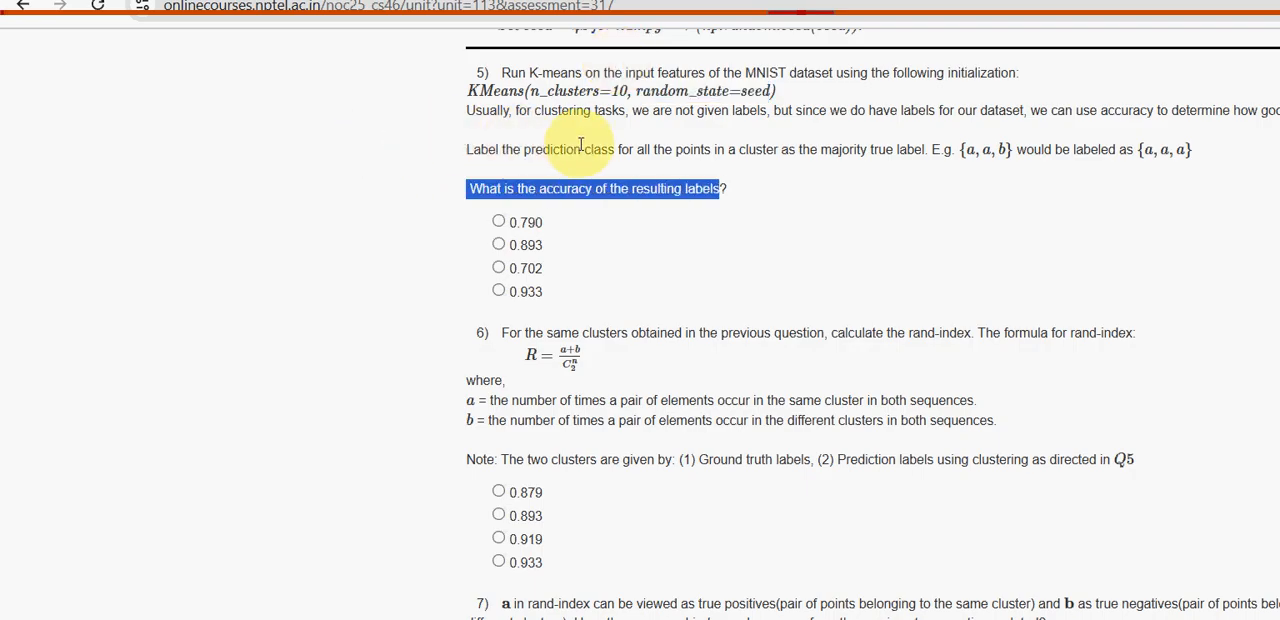
mouse_move(988, 200)
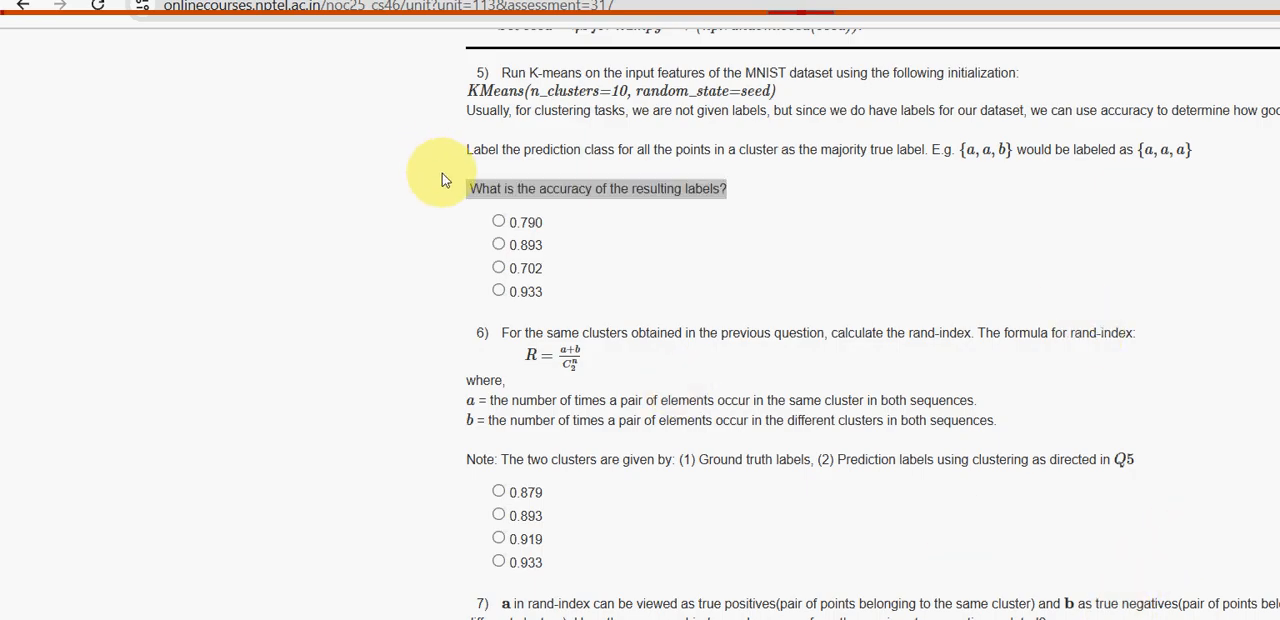
Choose 0.790 as the K-means accuracy answer for question 5
double_click(524, 222)
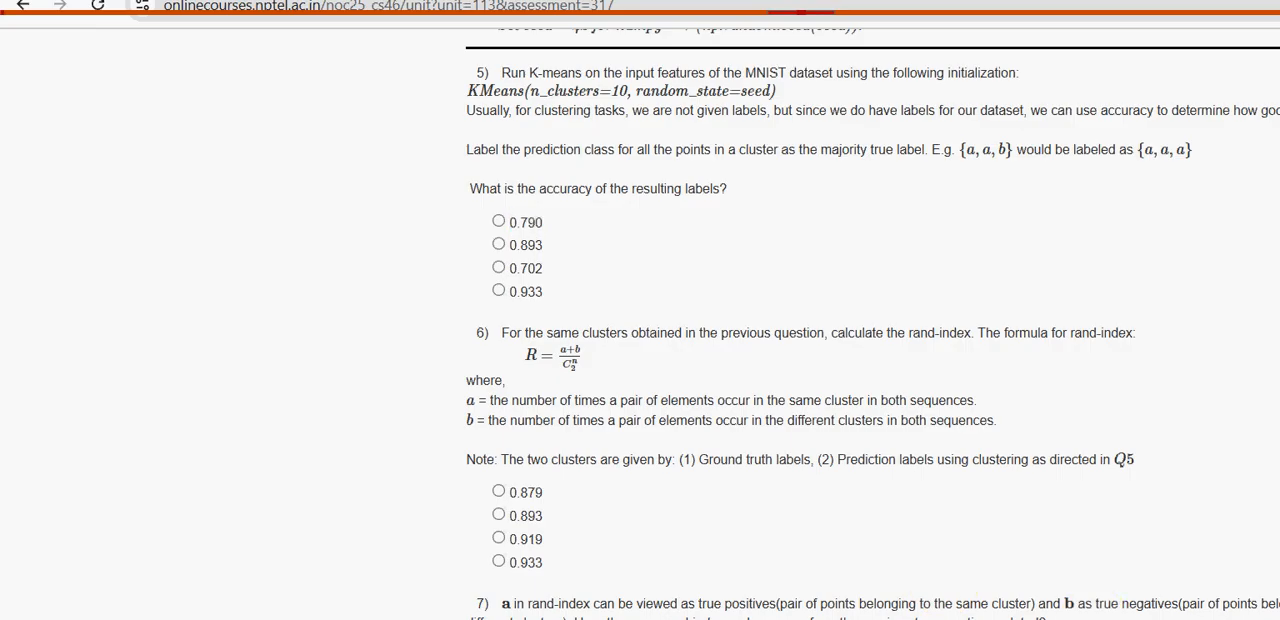
double_click(528, 222)
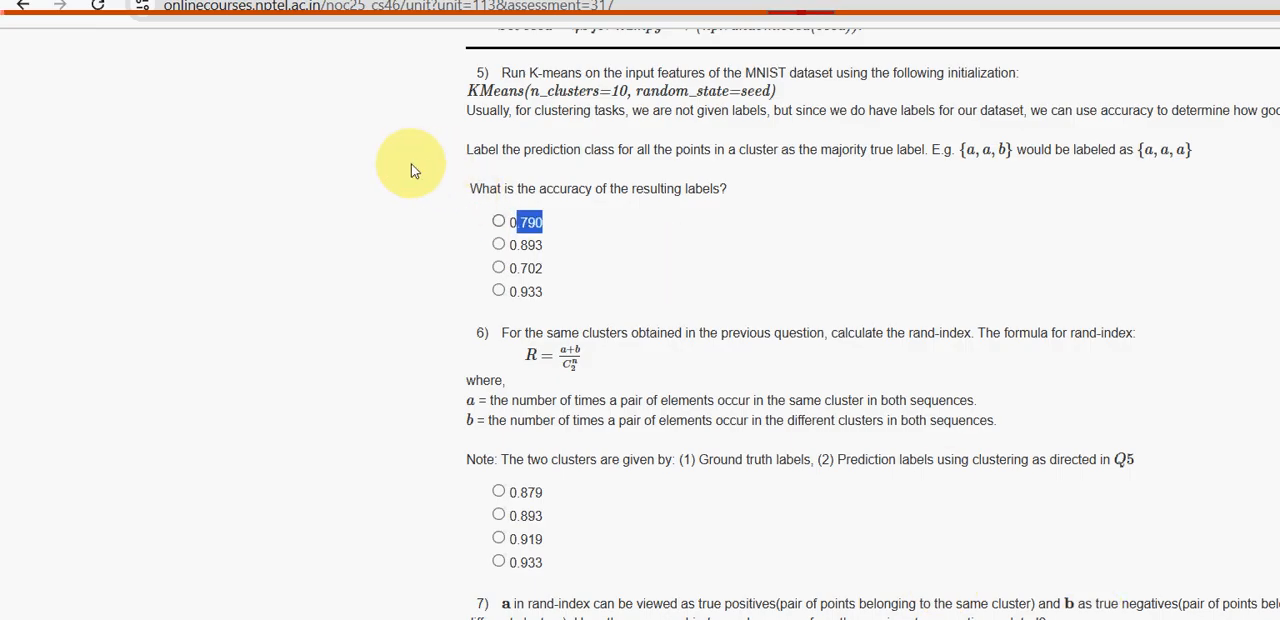
click(498, 220)
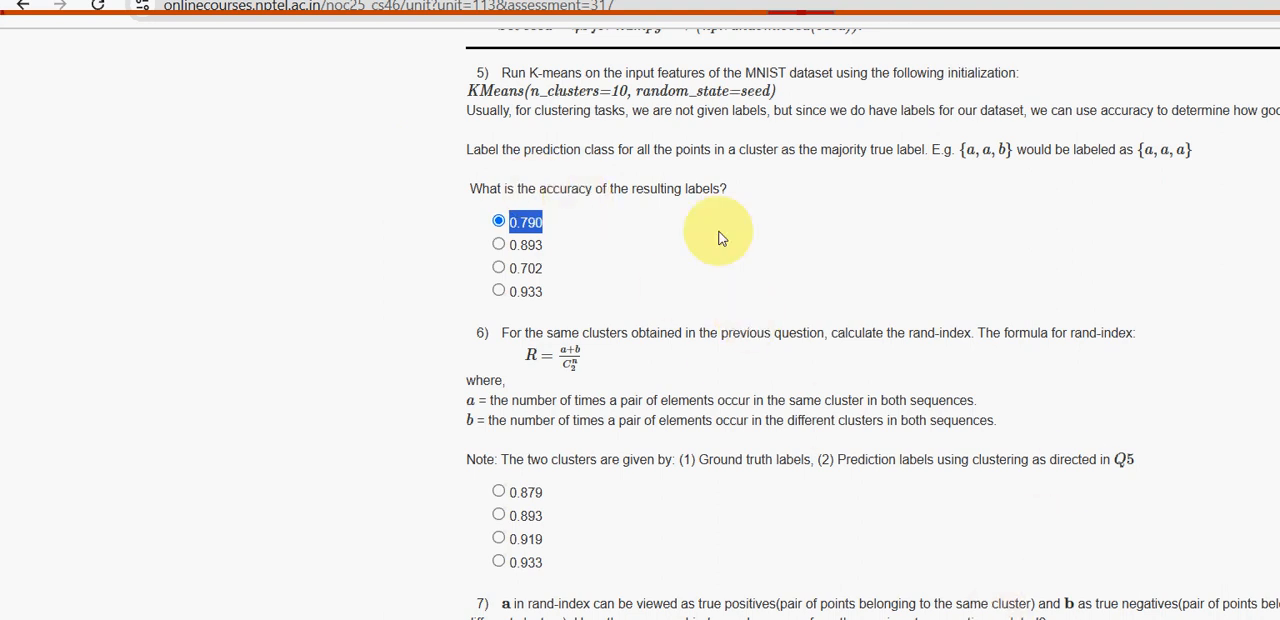
scroll(down, 3)
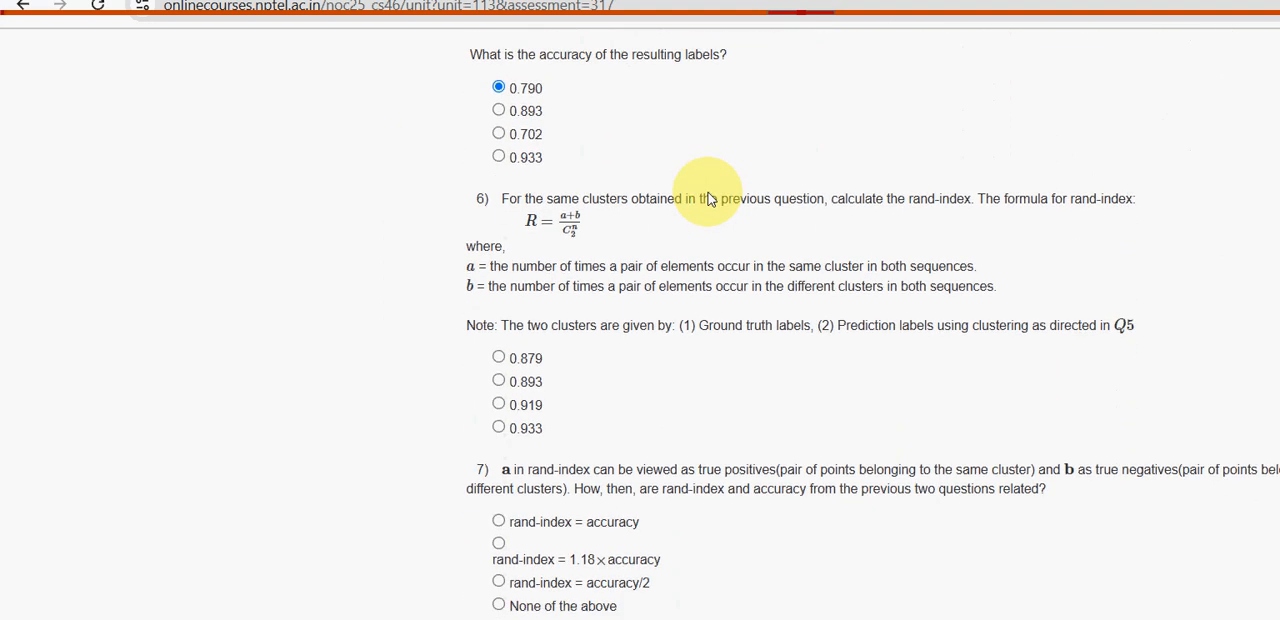
scroll(down, 3)
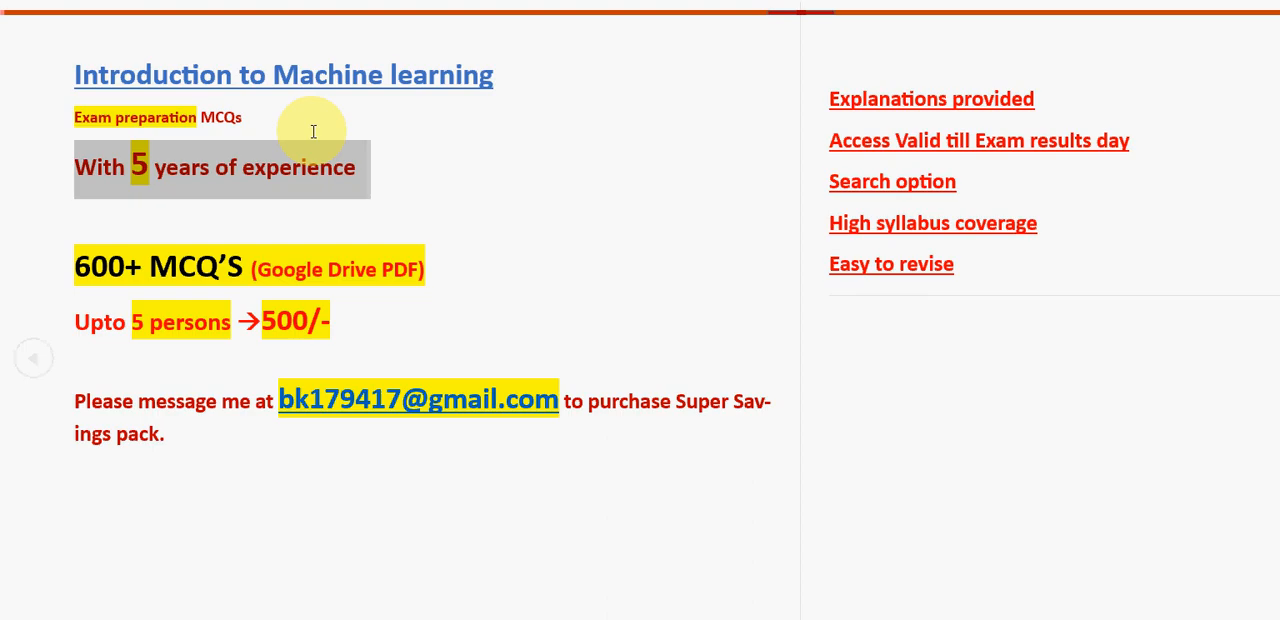
mouse_move(316, 136)
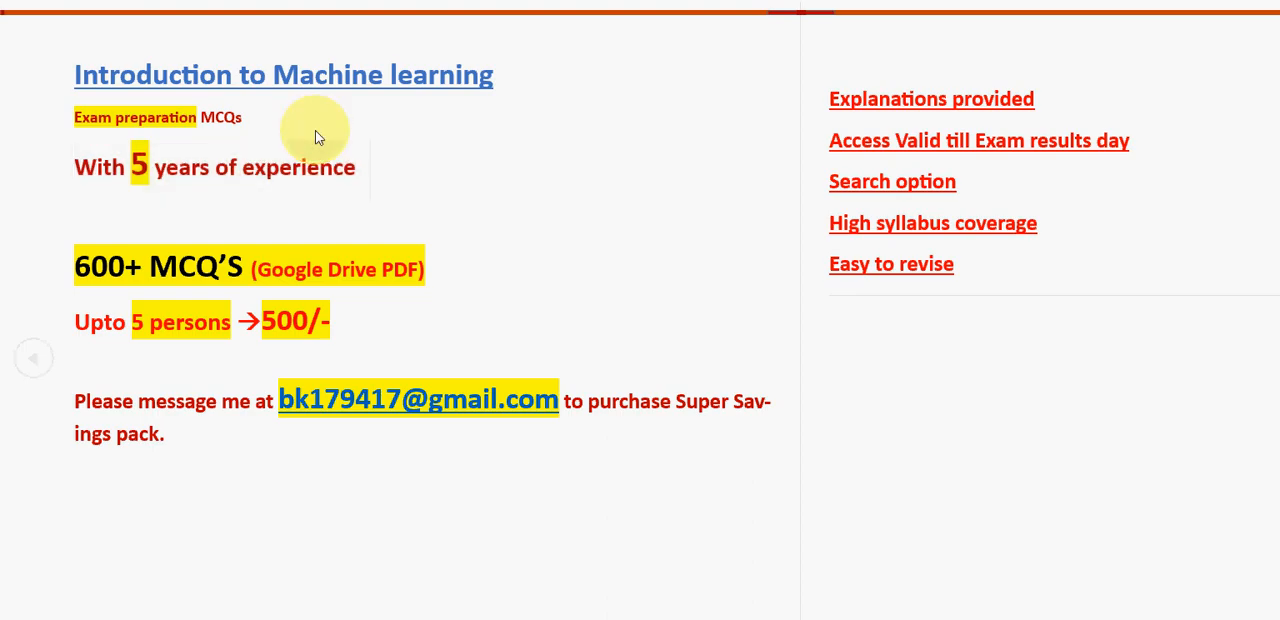
mouse_move(62, 200)
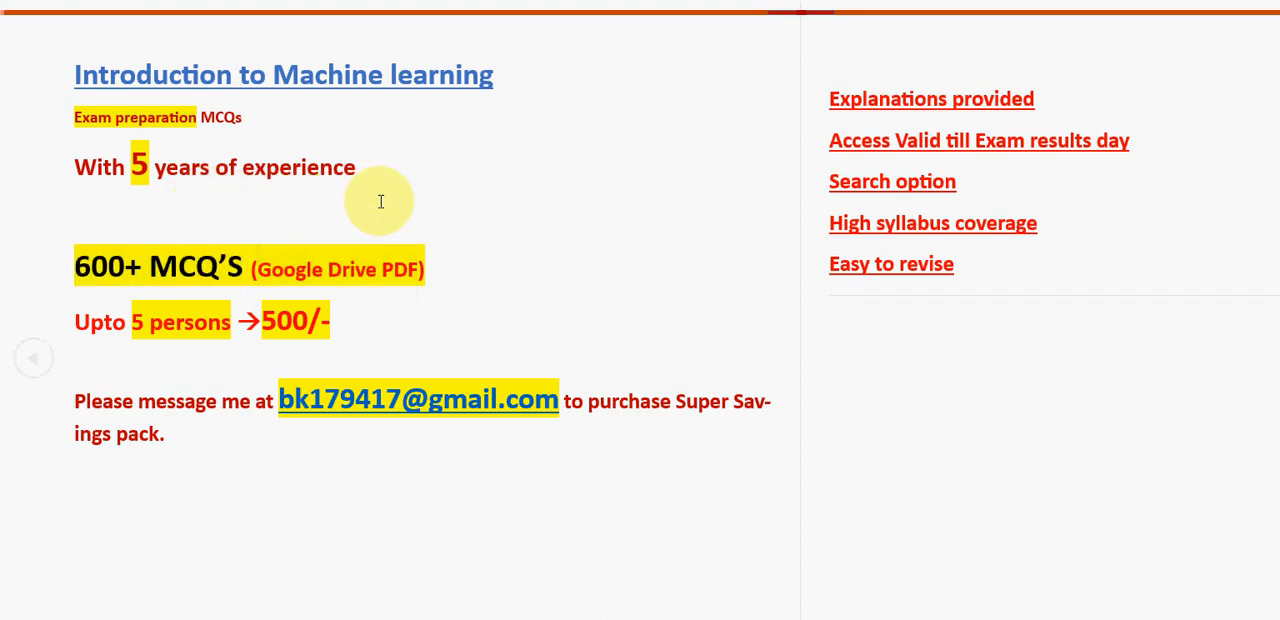
mouse_move(60, 240)
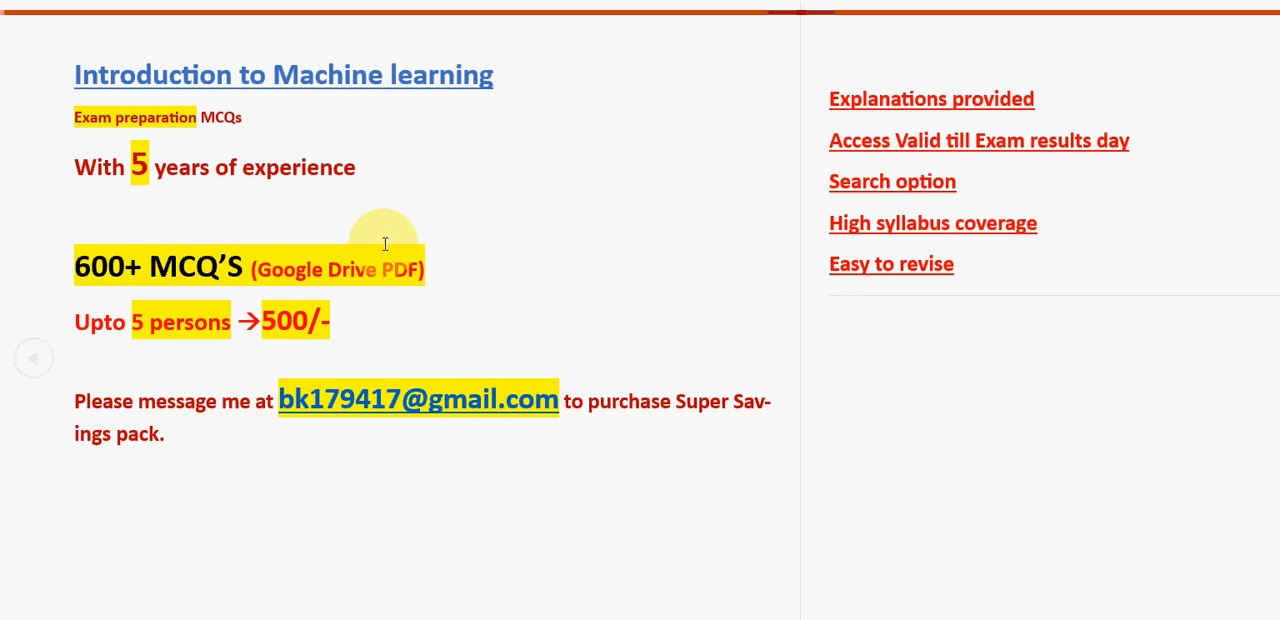
mouse_move(222, 290)
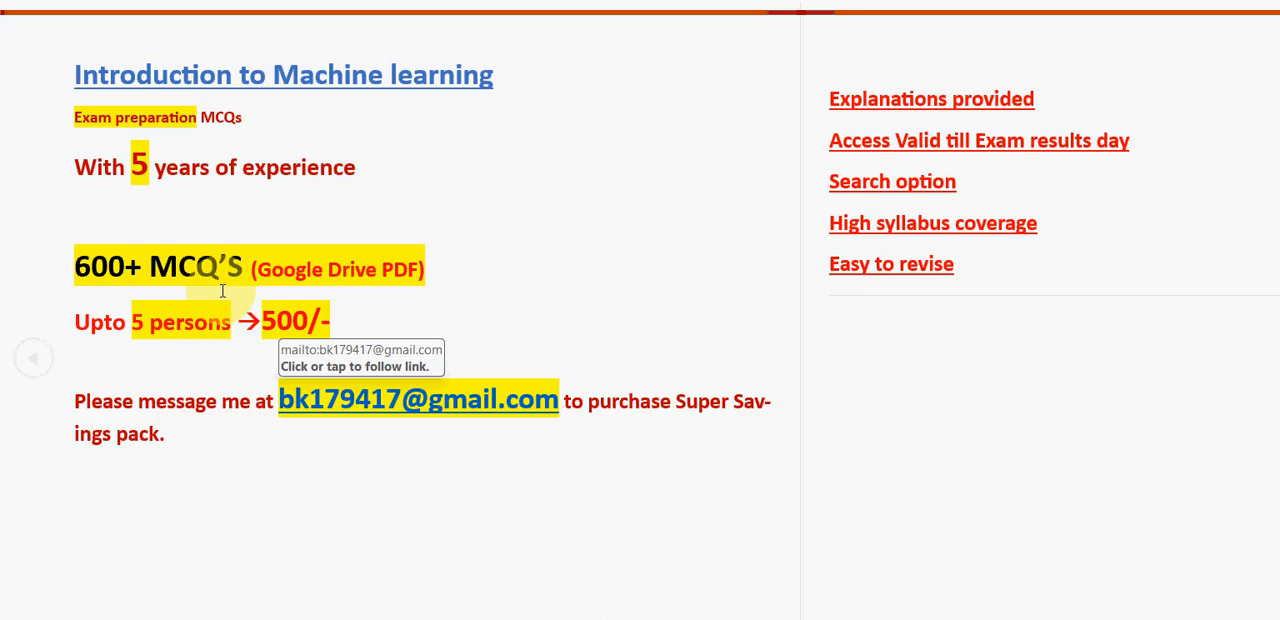
mouse_move(62, 196)
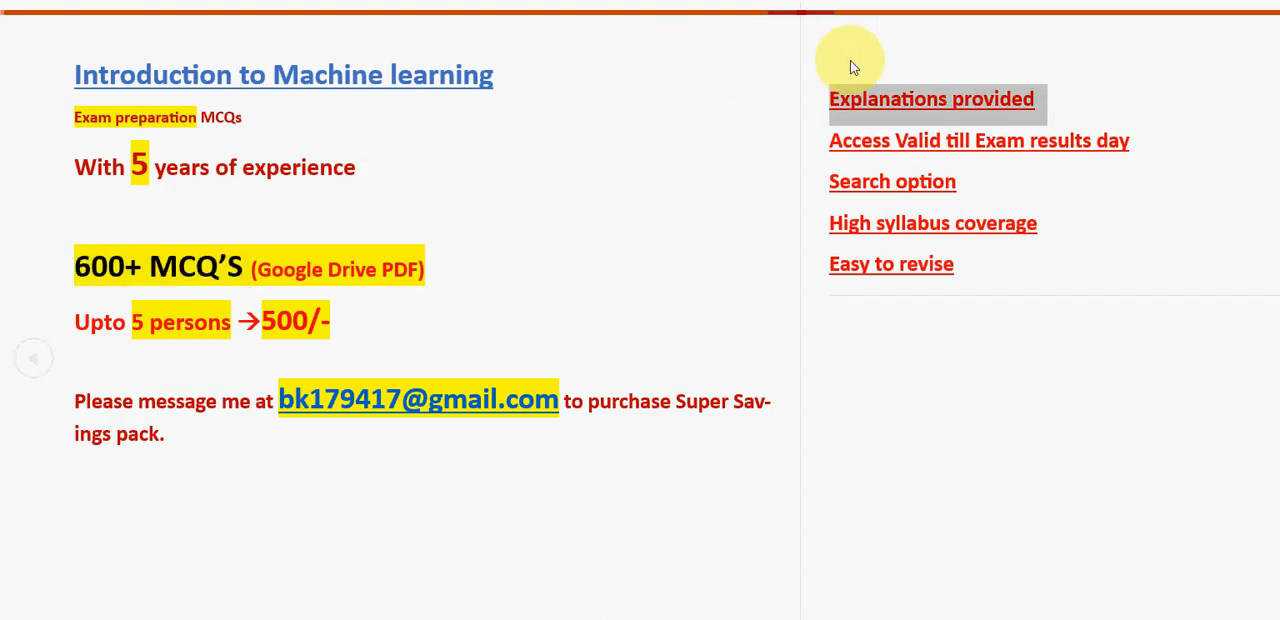
mouse_move(376, 252)
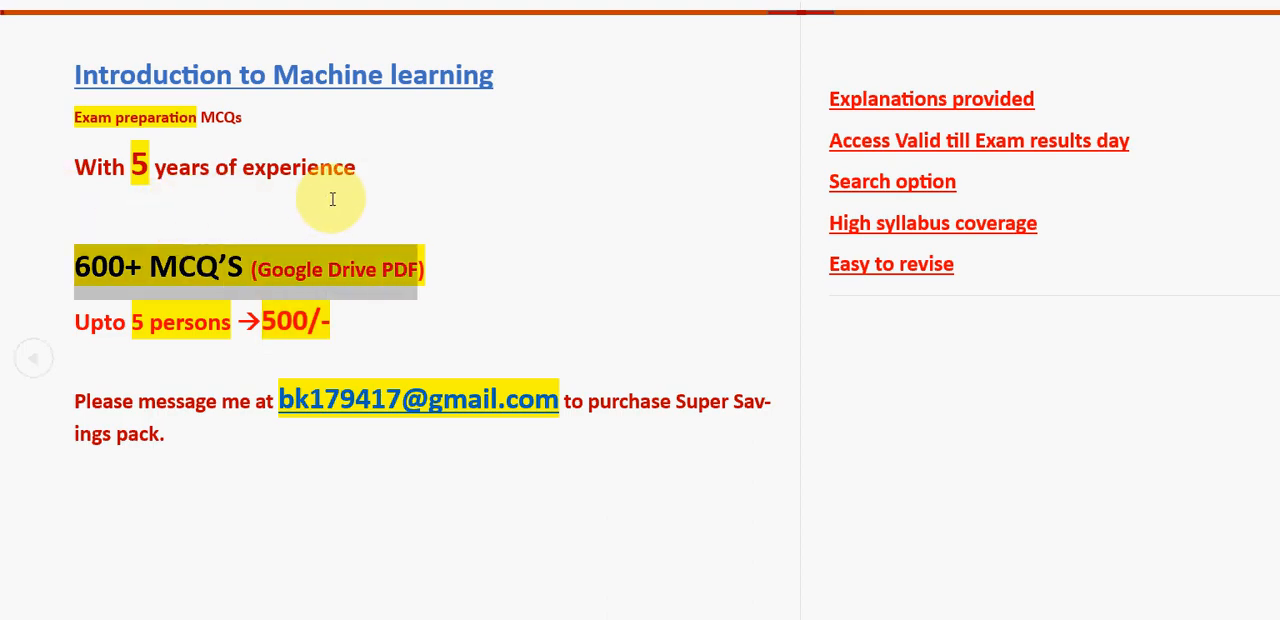
mouse_move(224, 300)
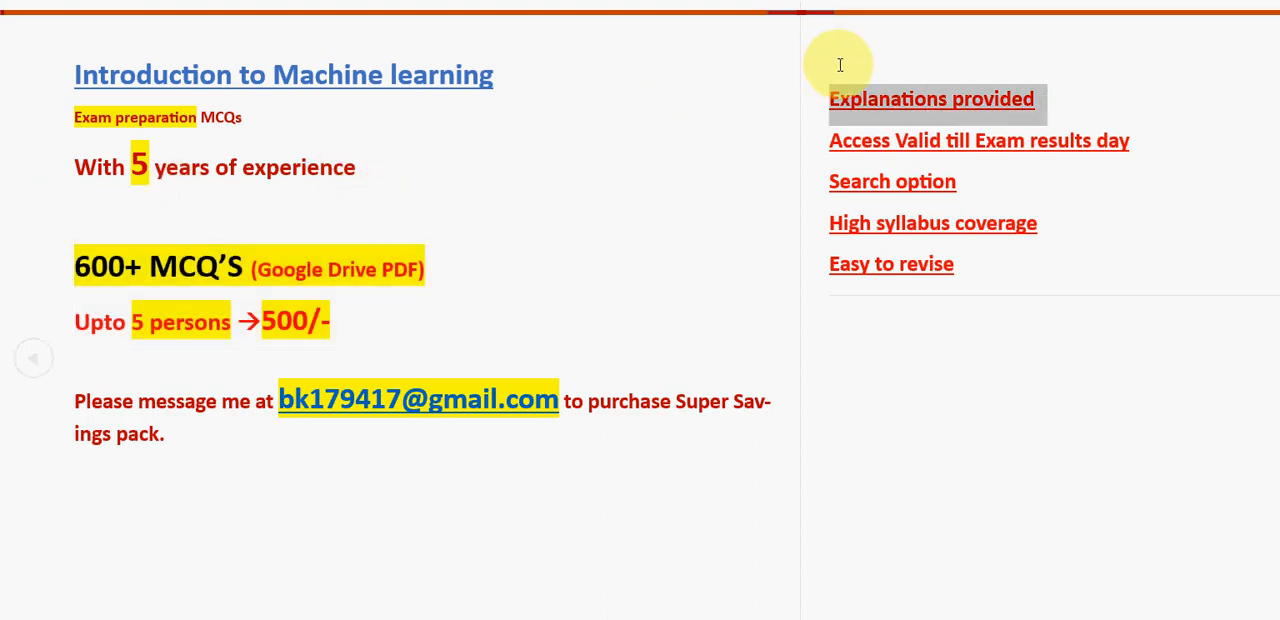
mouse_move(668, 100)
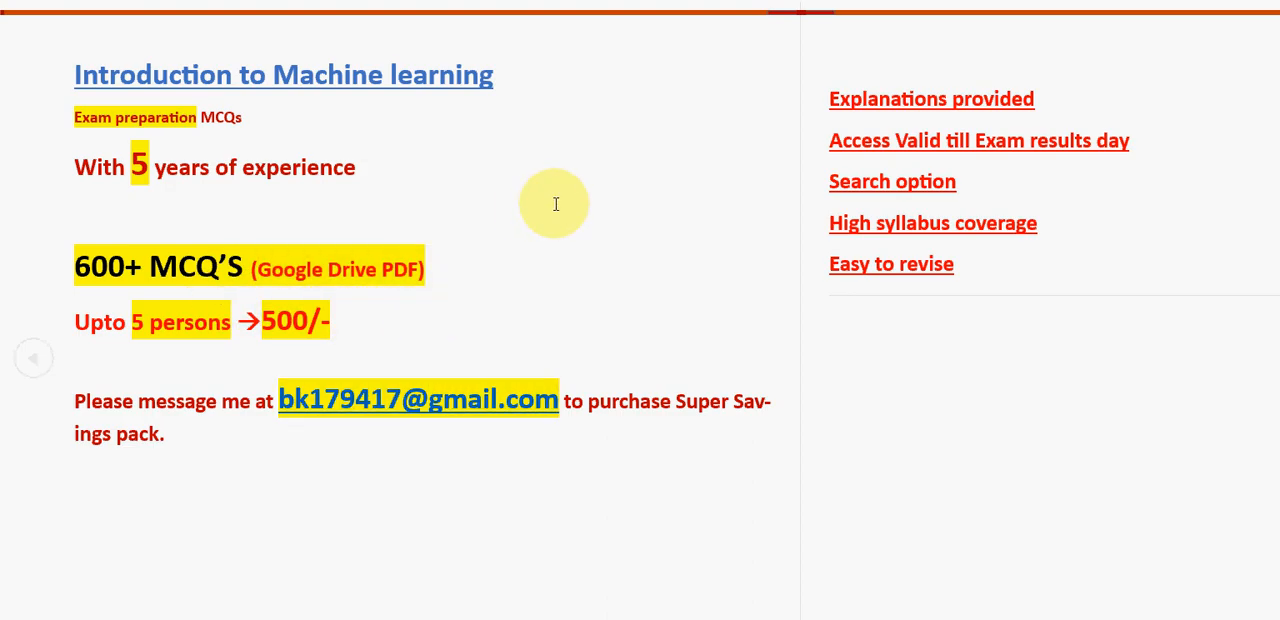
mouse_move(800, 320)
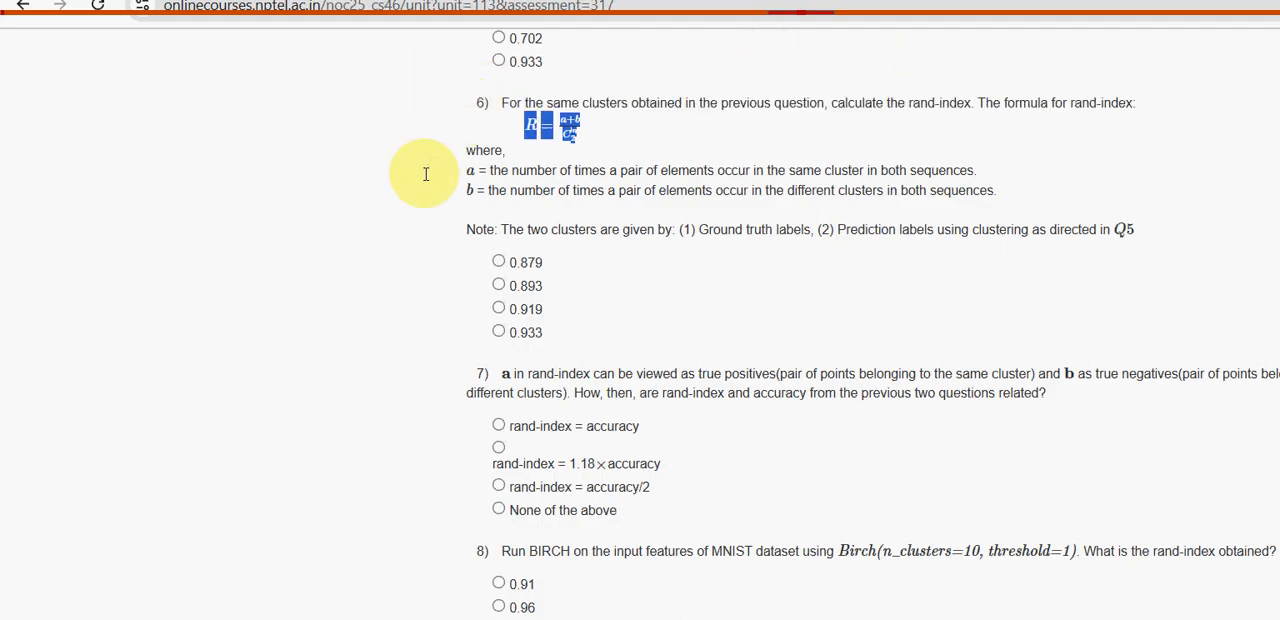
mouse_move(440, 156)
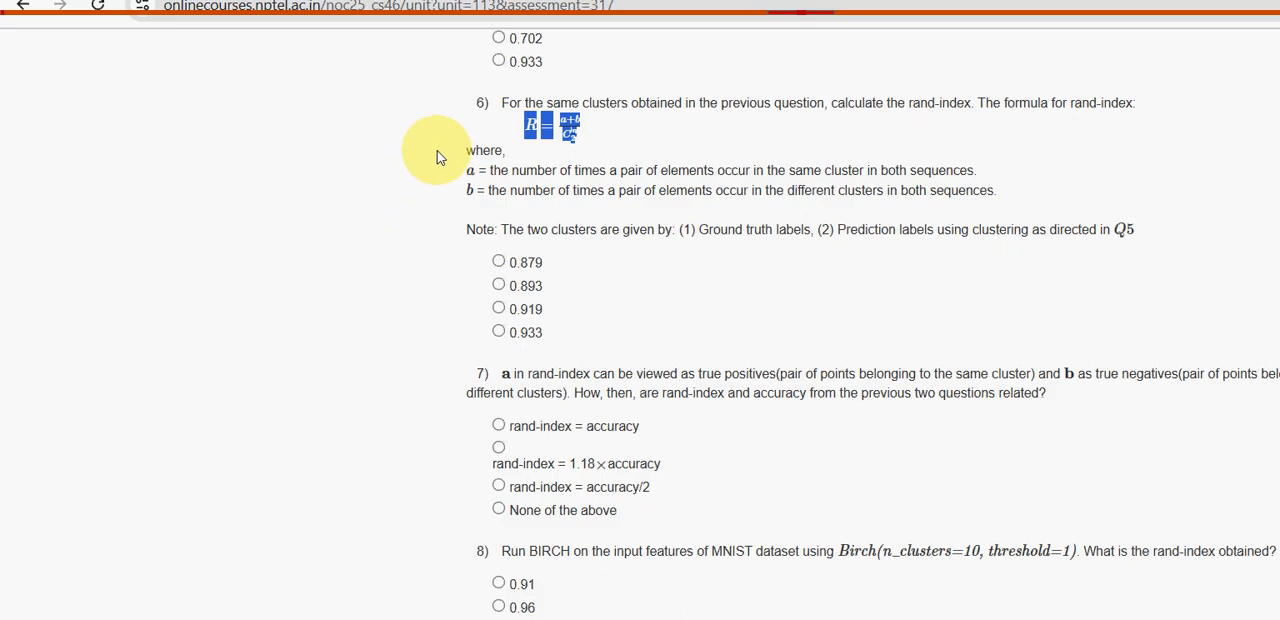
Choose 0.933 as the rand-index answer for question 6
double_click(528, 332)
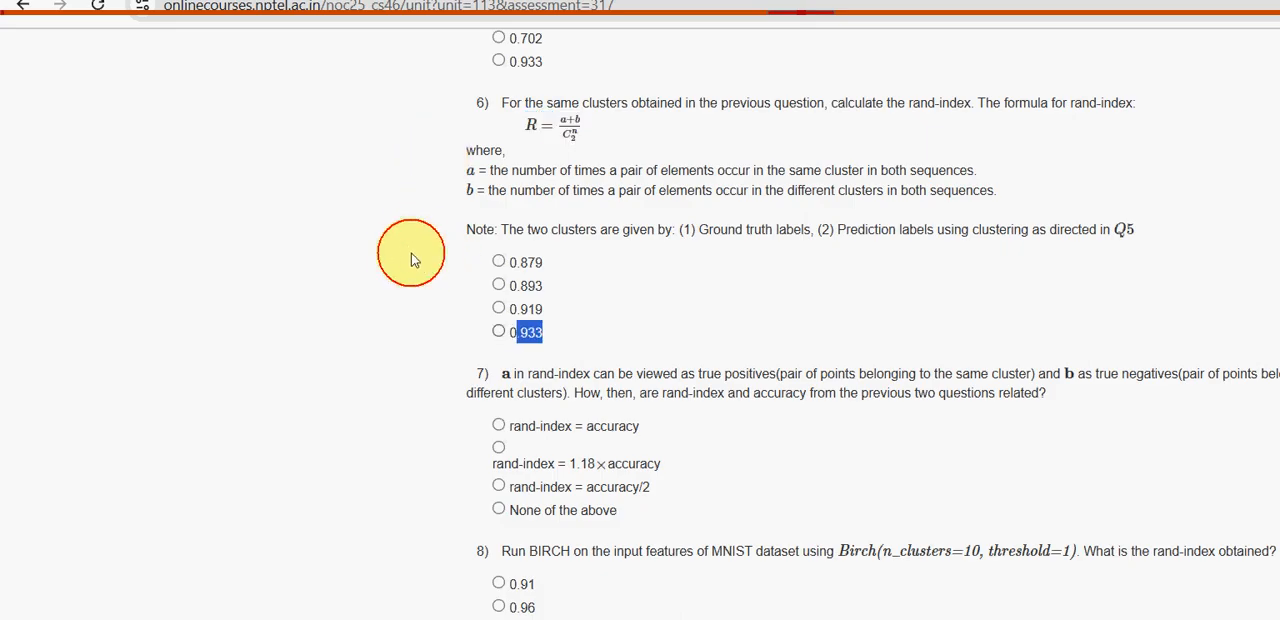
click(498, 330)
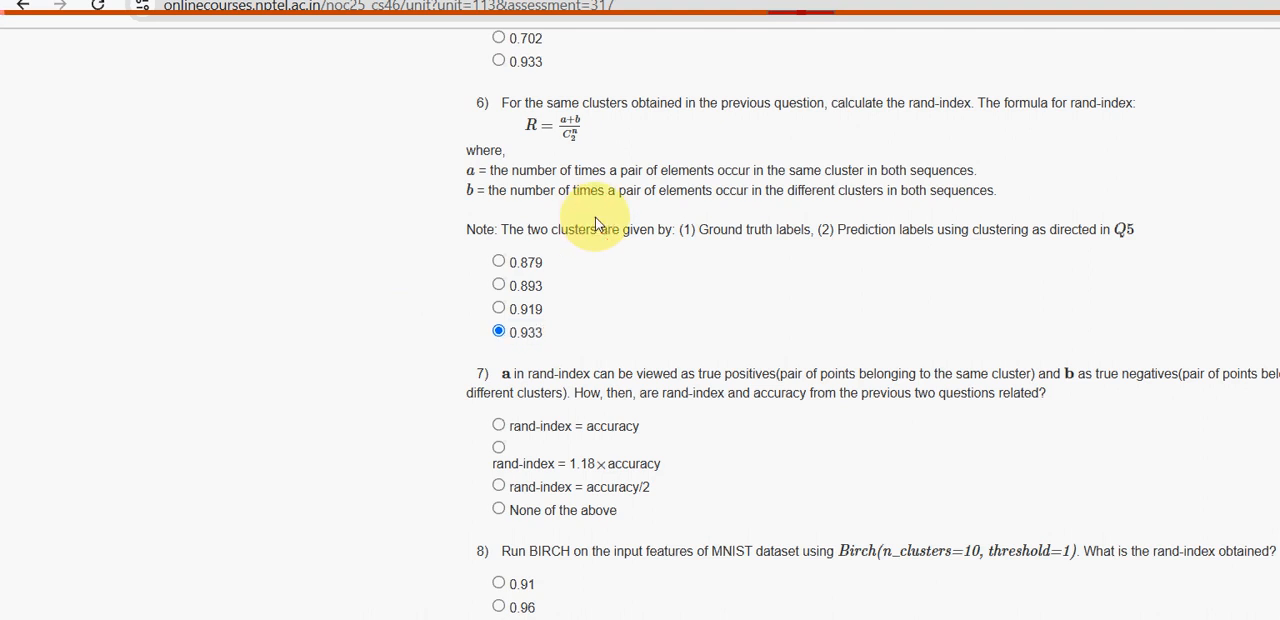
scroll(down, 3)
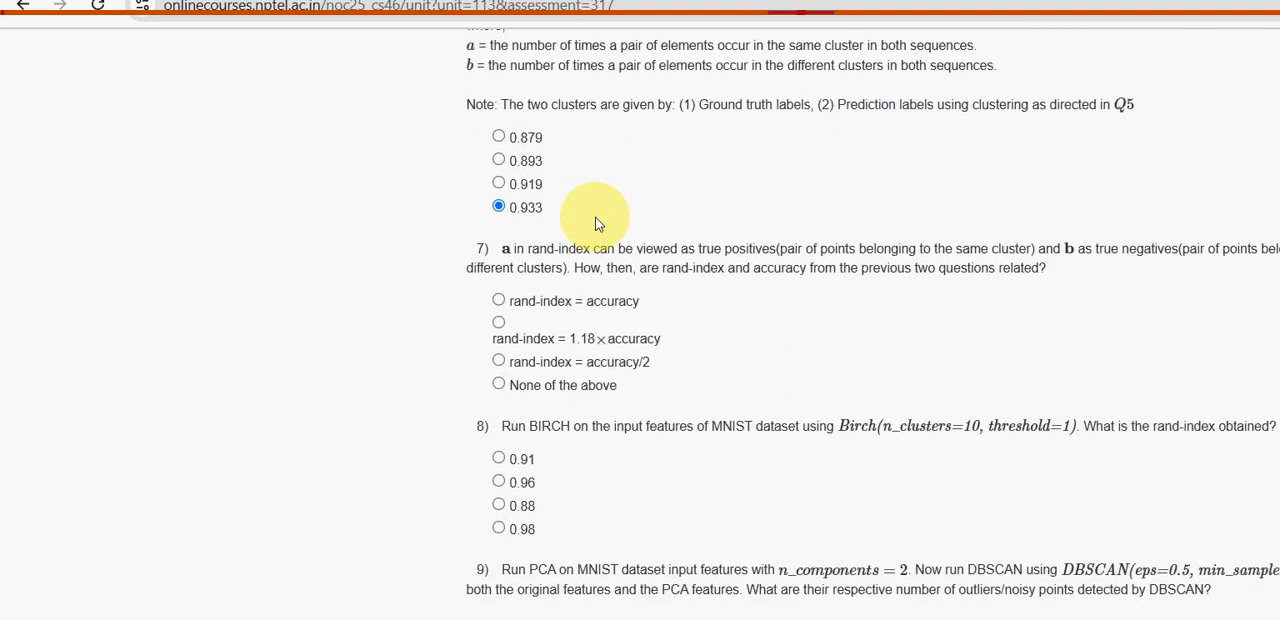
Choose 'None of the above' as the answer to question 7
scroll(down, 3)
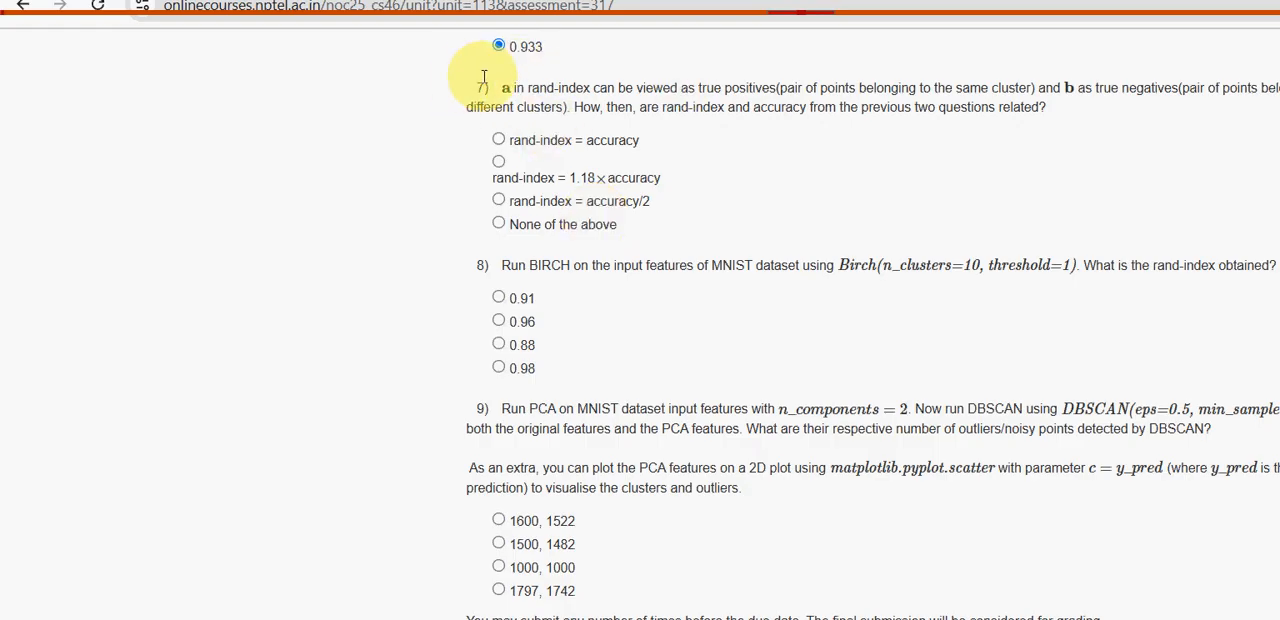
drag(572, 108, 660, 108)
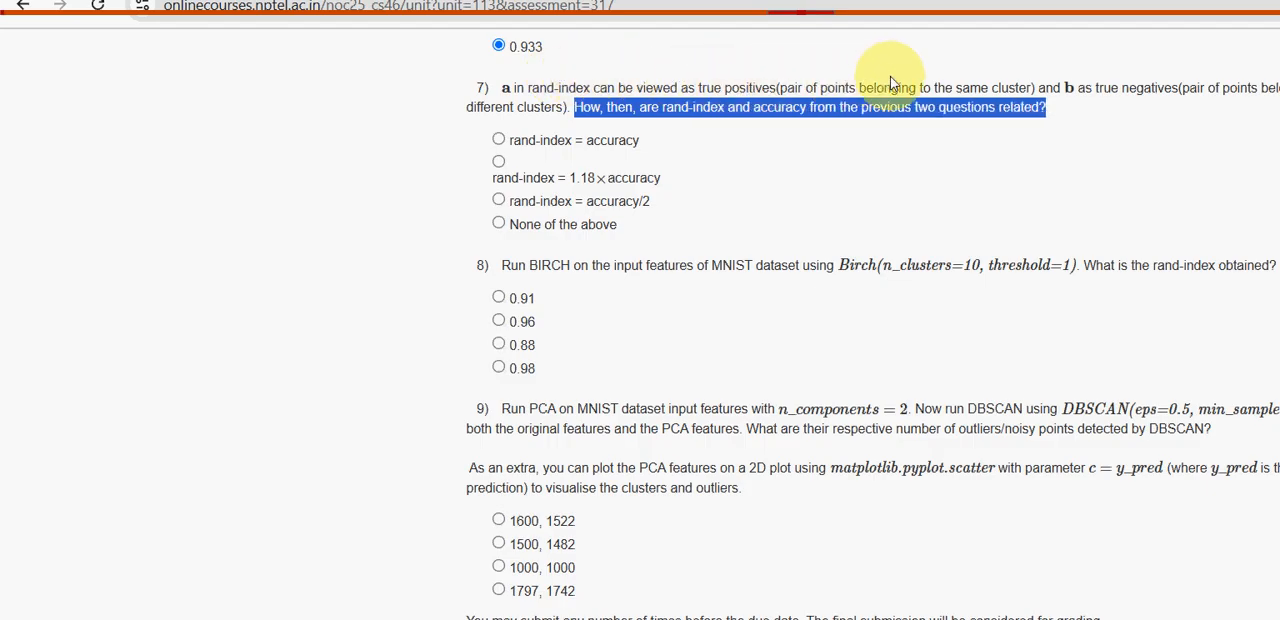
mouse_move(636, 76)
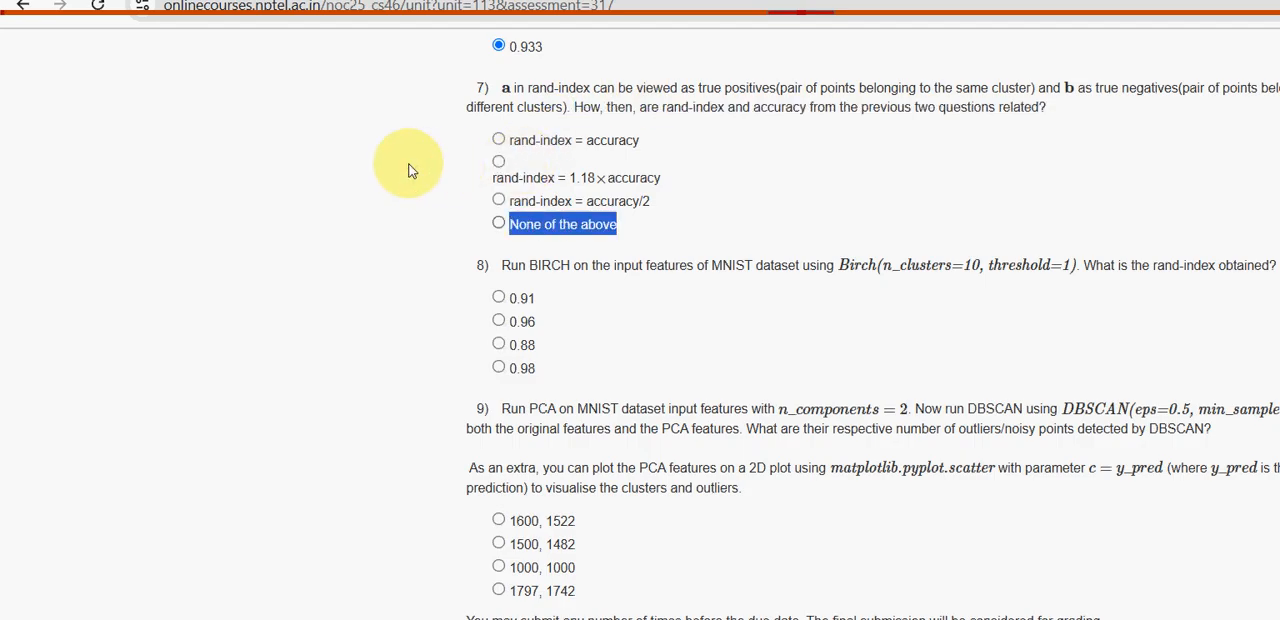
click(500, 222)
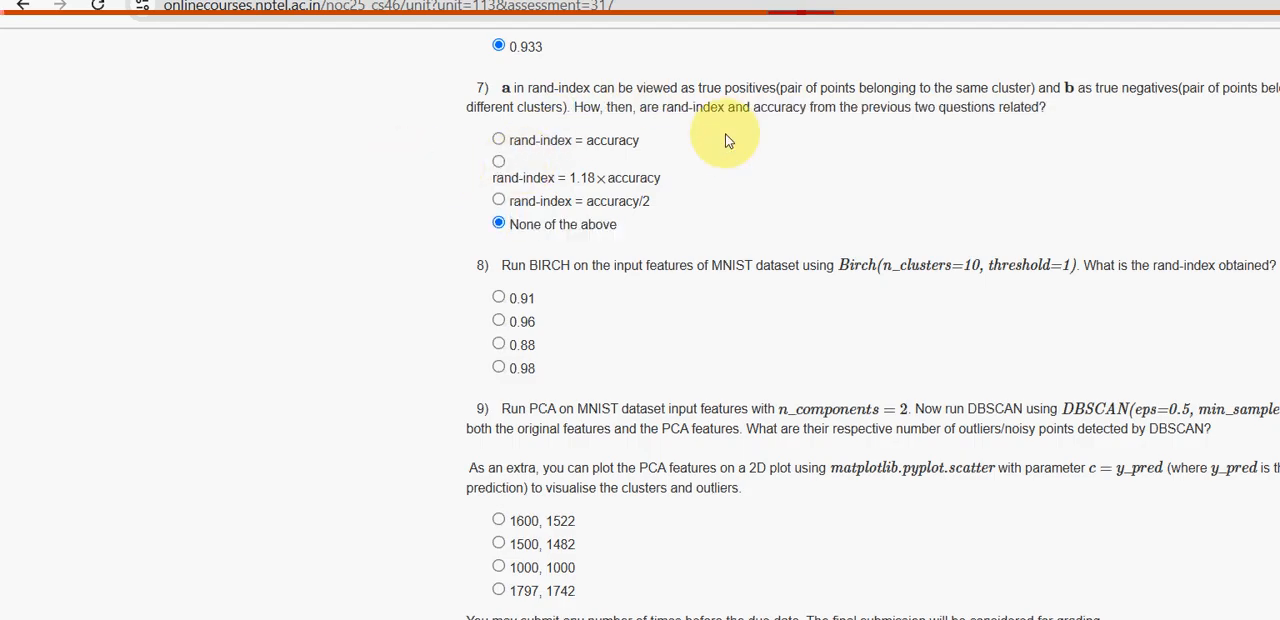
mouse_move(404, 212)
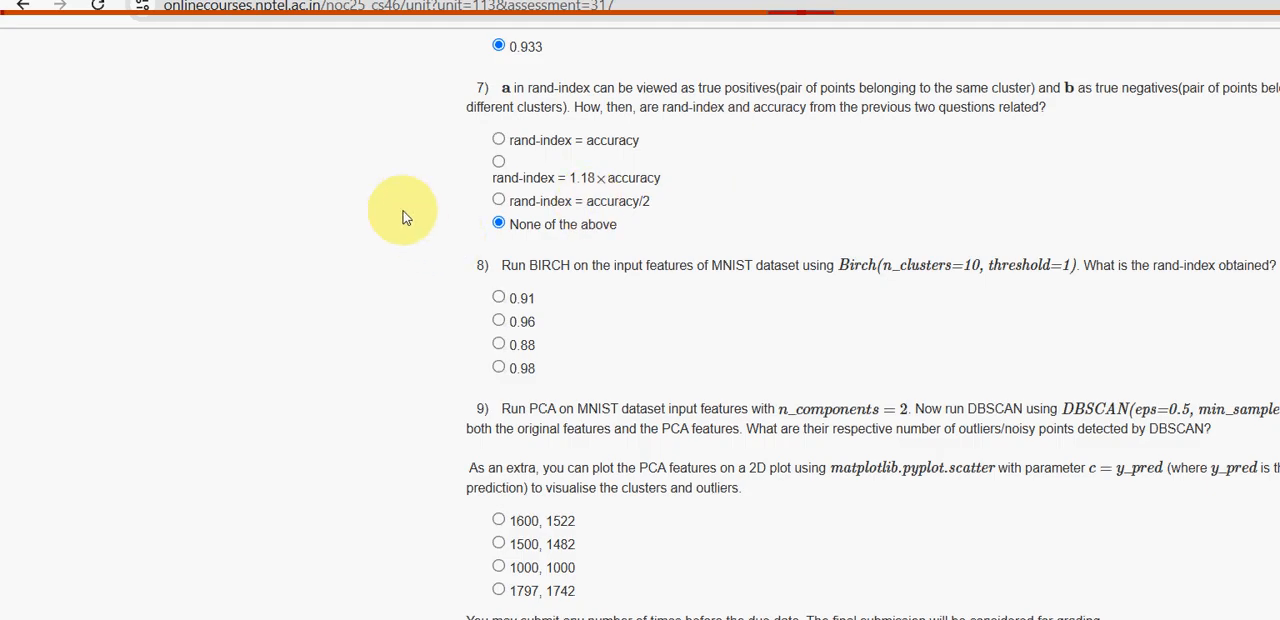
Choose 0.96 for question 8's BIRCH rand-index and 1797, 1742 for question 9's DBSCAN outliers
double_click(536, 264)
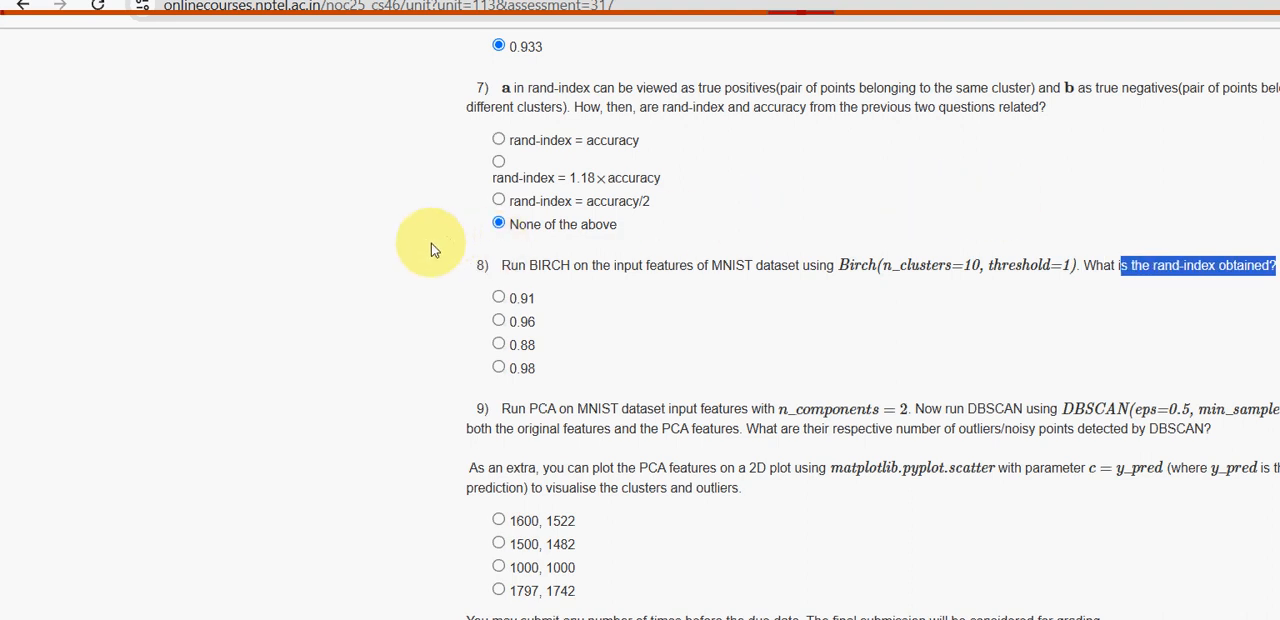
click(500, 320)
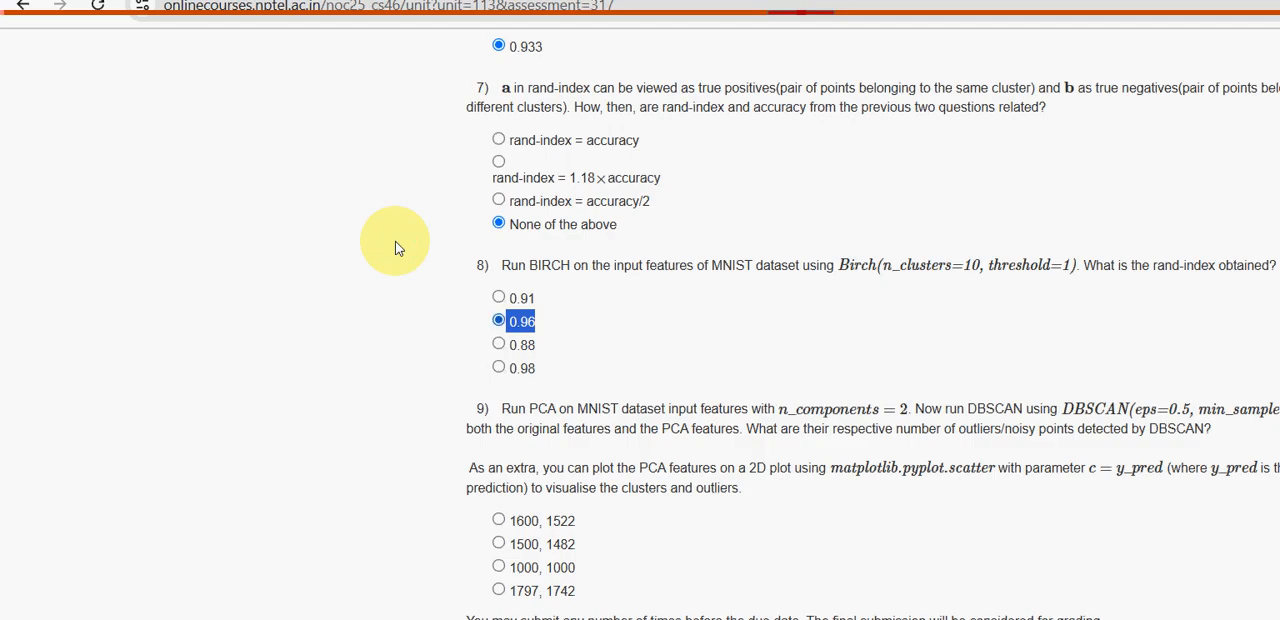
mouse_move(652, 248)
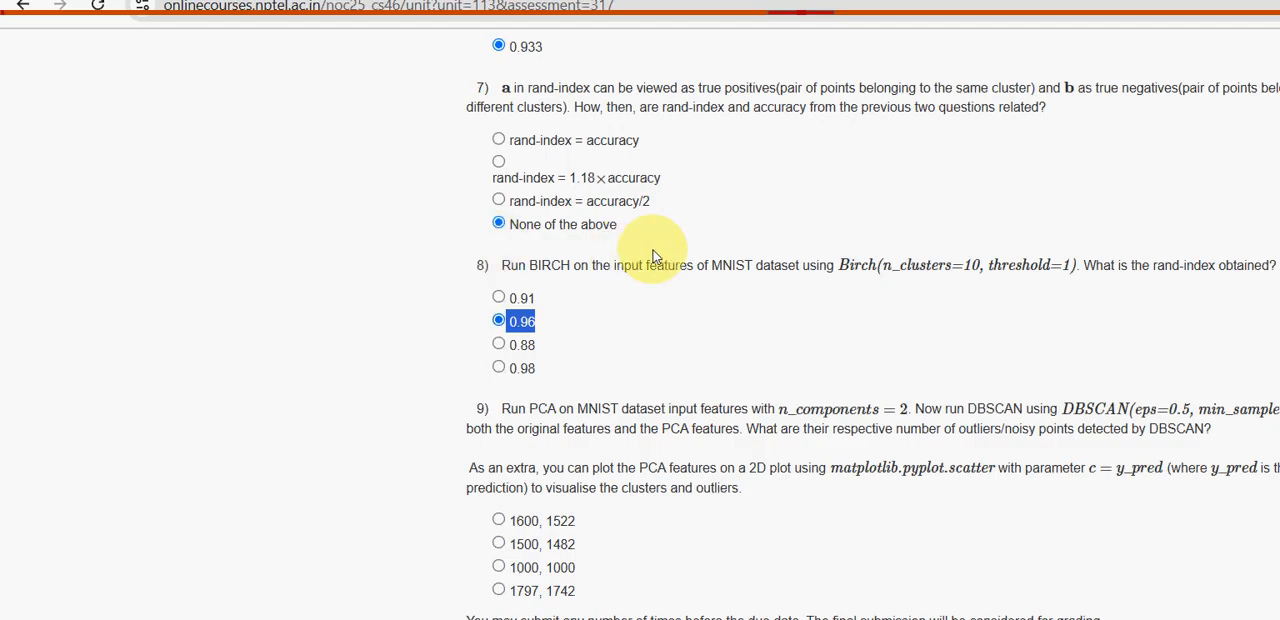
click(520, 320)
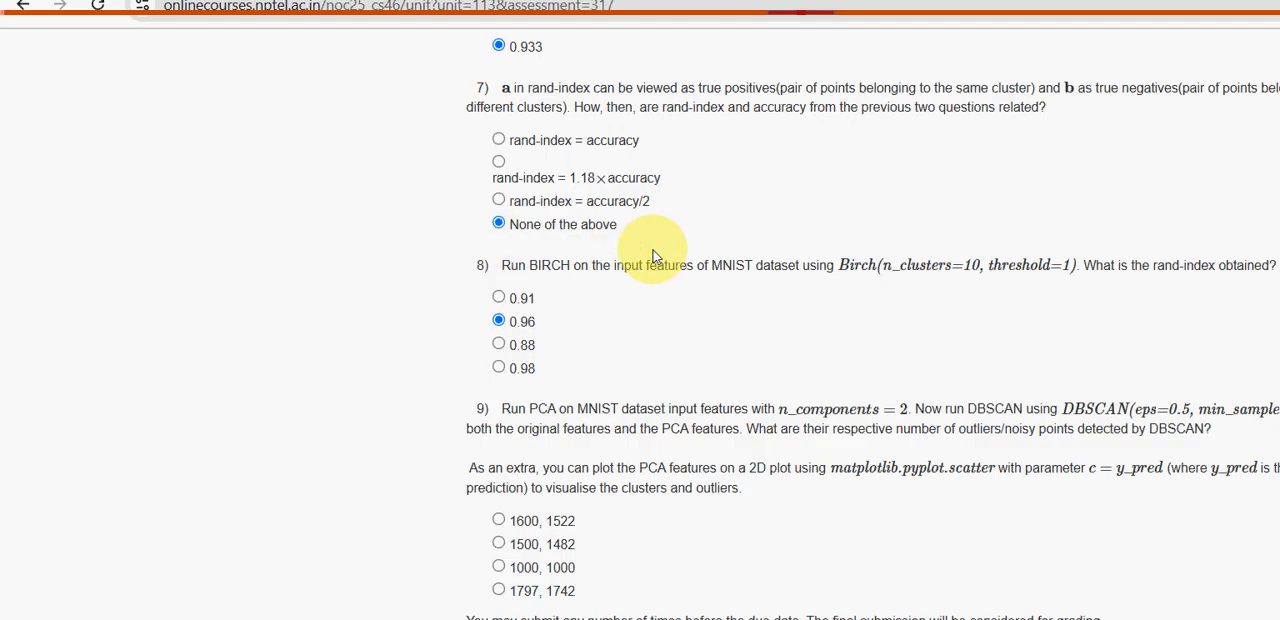
mouse_move(402, 312)
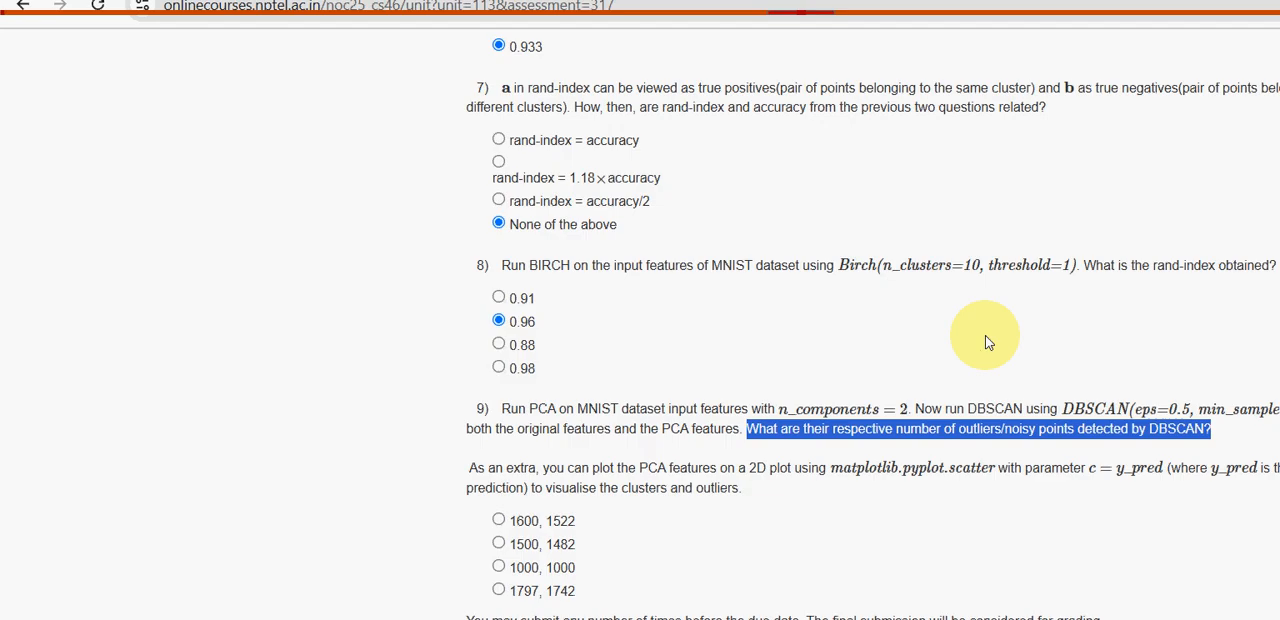
mouse_move(1016, 336)
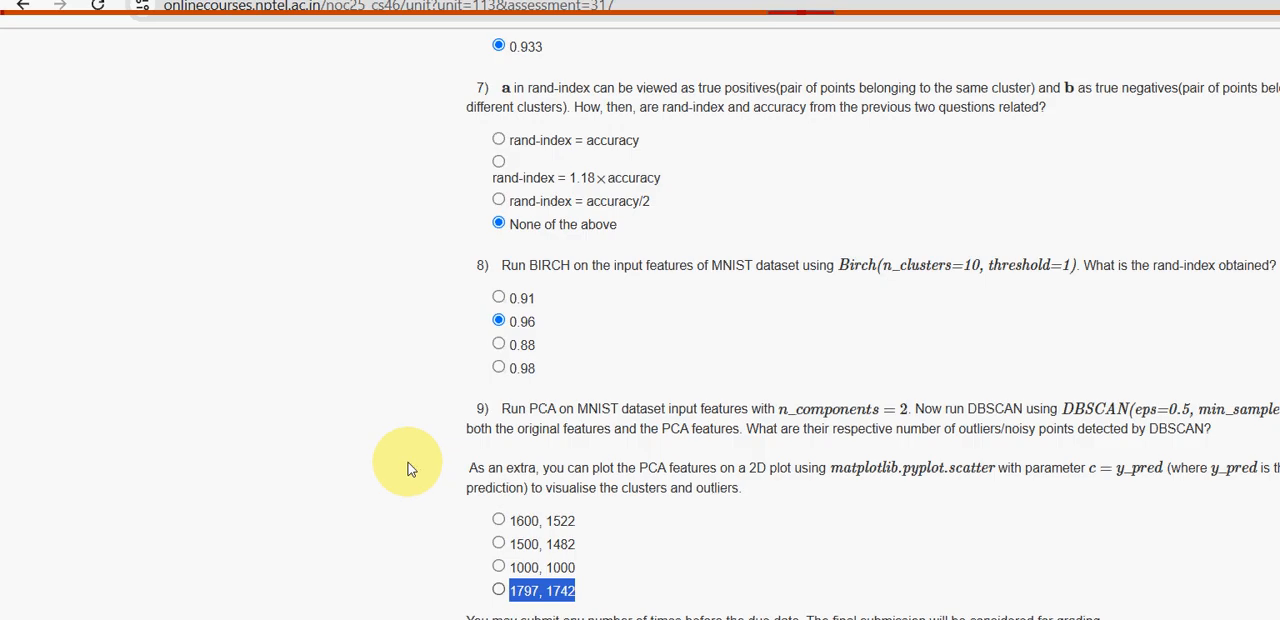
click(500, 588)
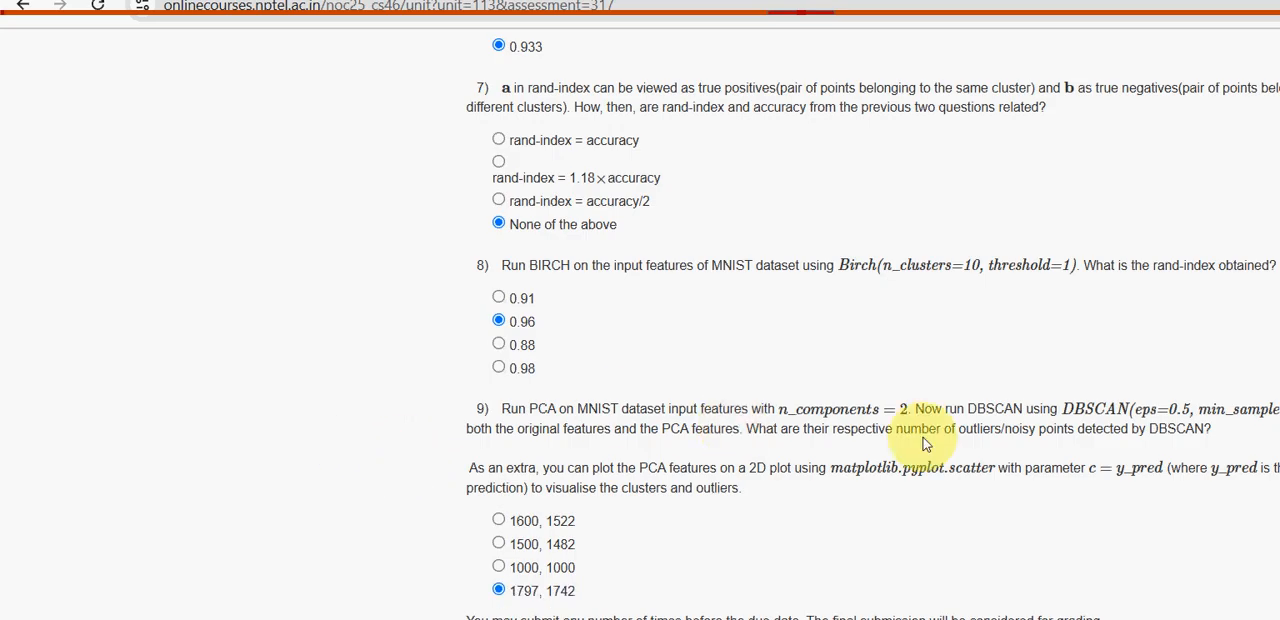
mouse_move(836, 552)
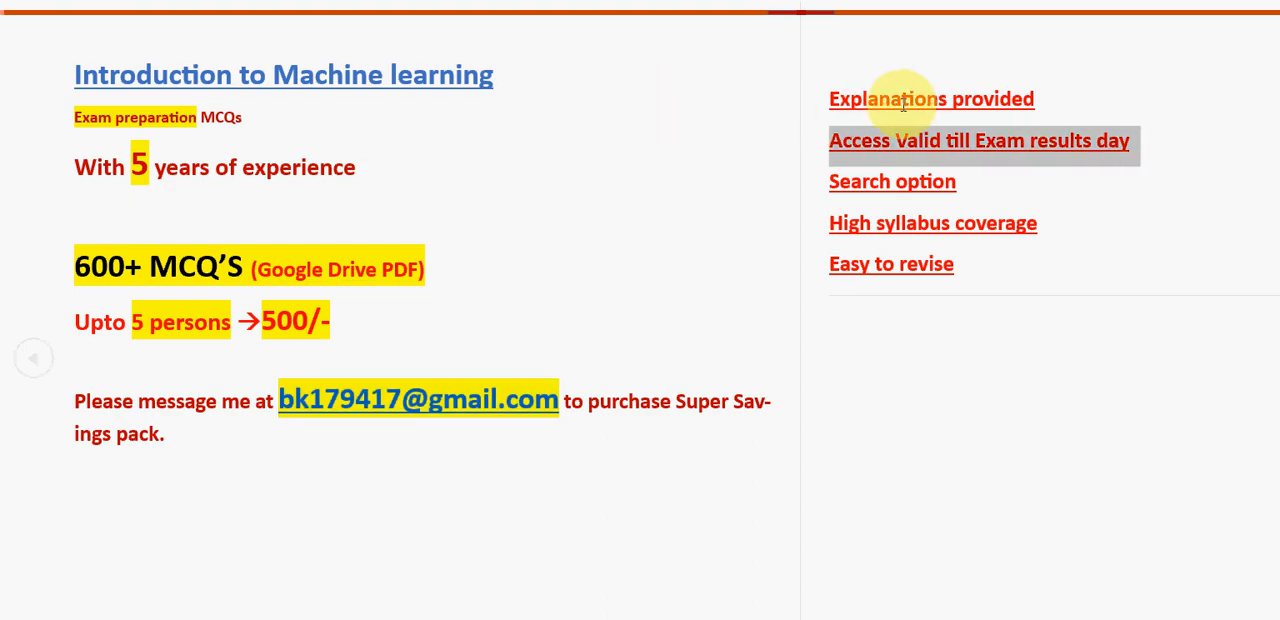
mouse_move(676, 74)
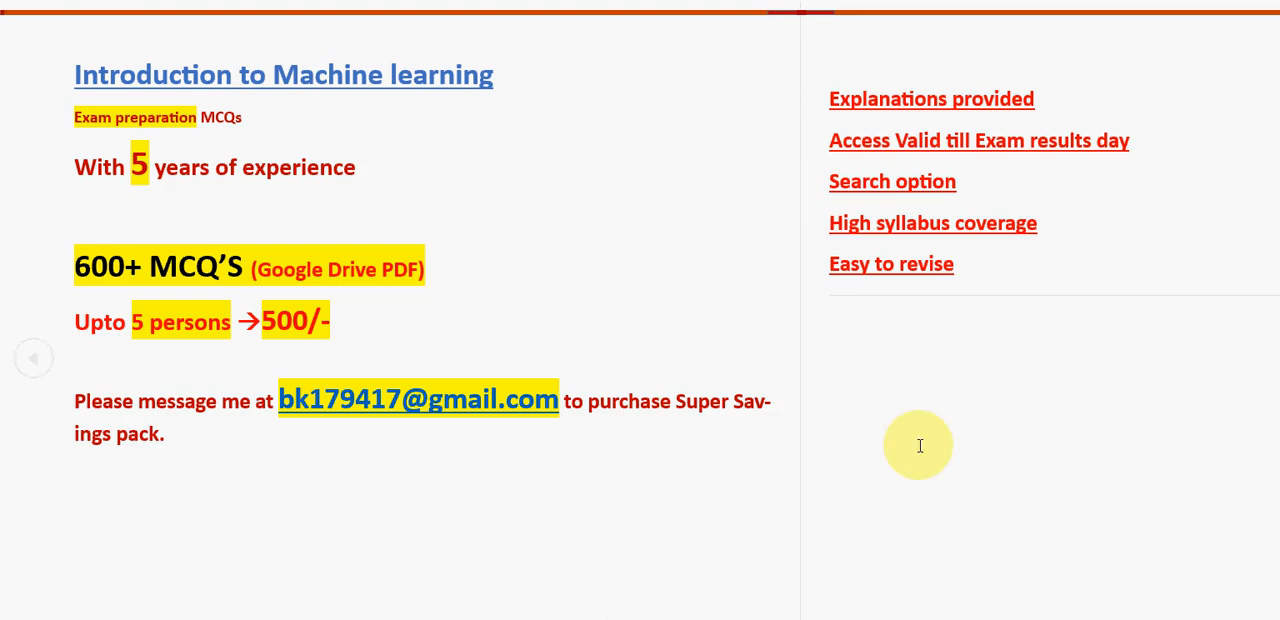
mouse_move(1090, 532)
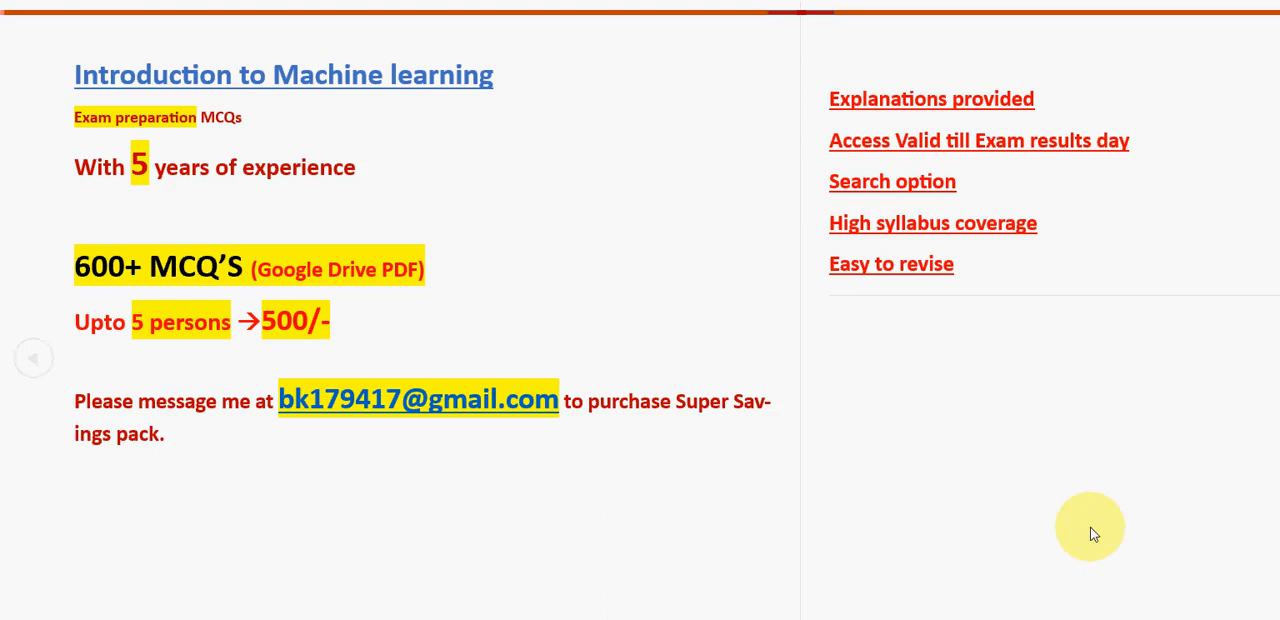